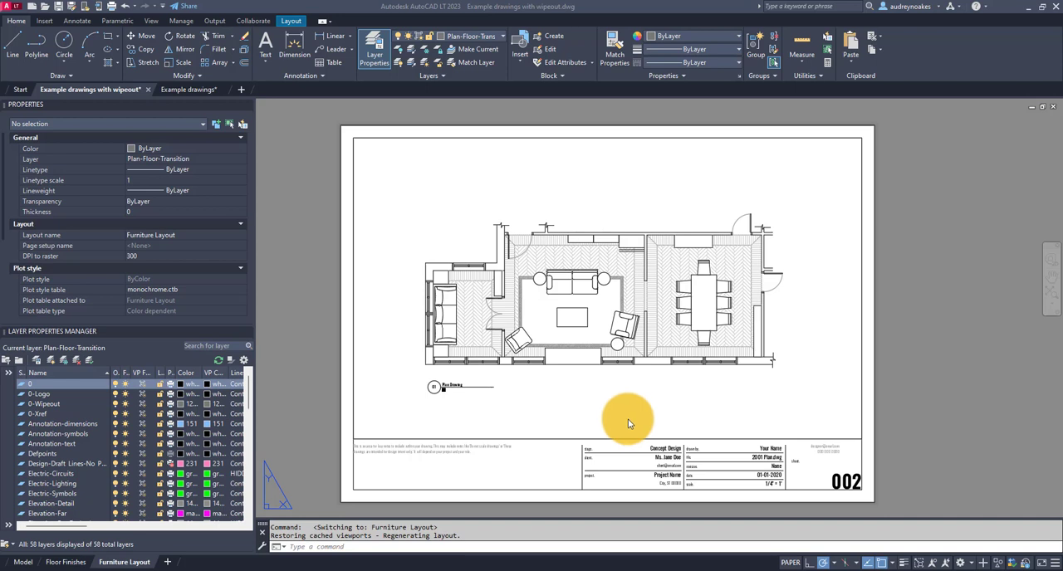
mouse_move(629, 418)
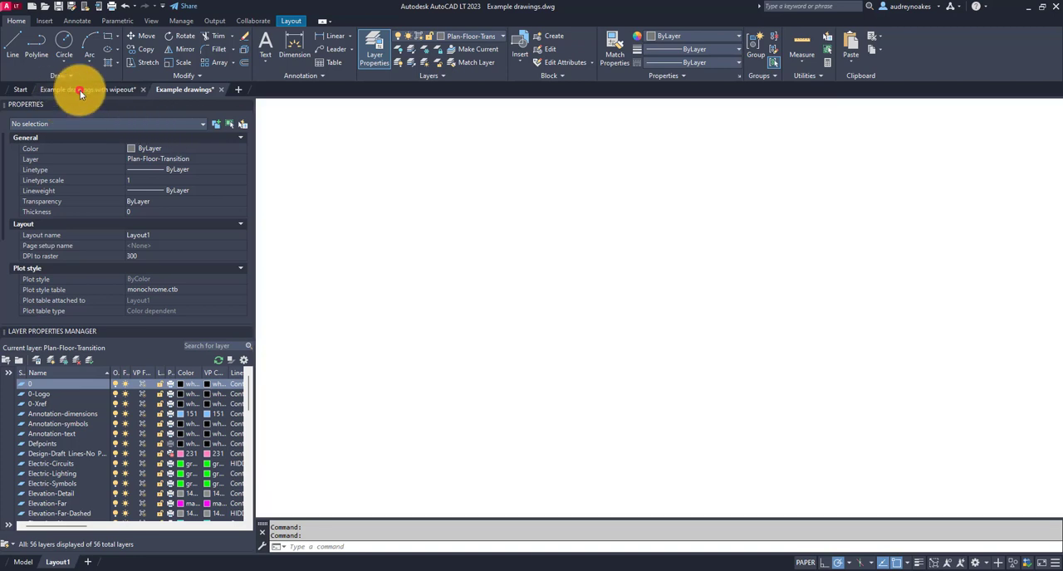
Show the Floor Finishes layout of the wipeout example drawing
click(83, 91)
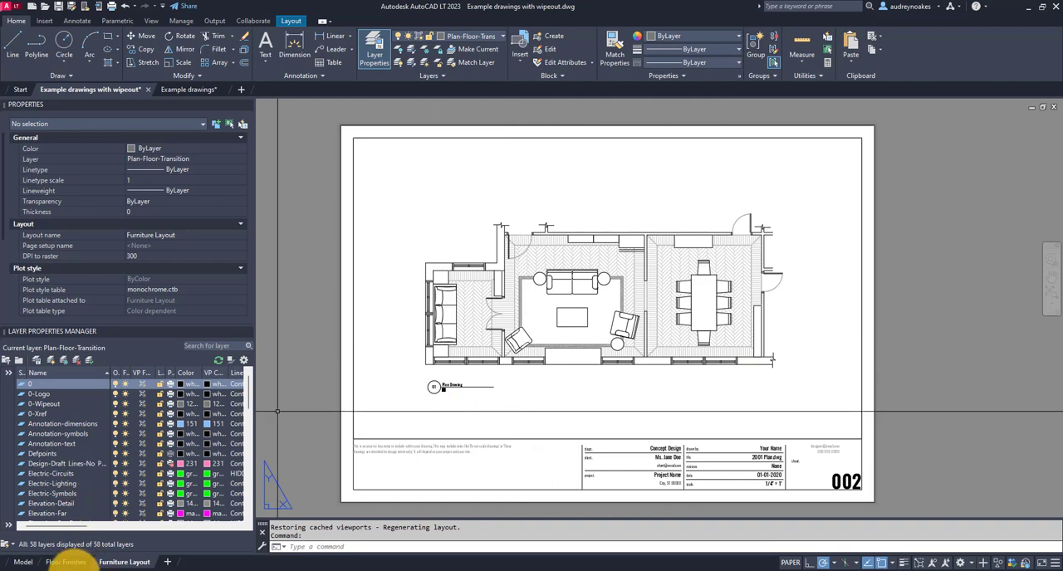
click(65, 561)
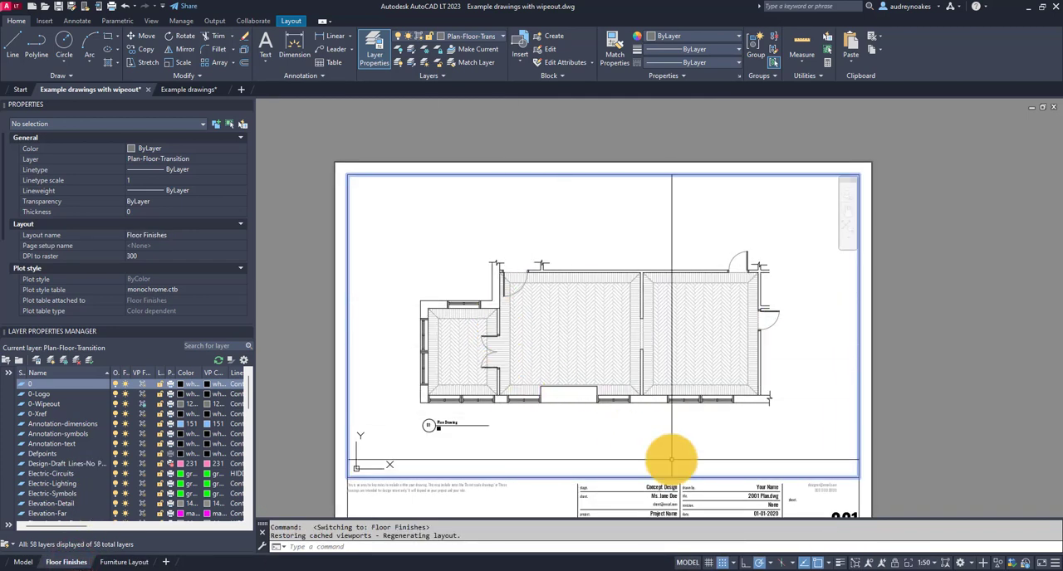
mouse_move(649, 446)
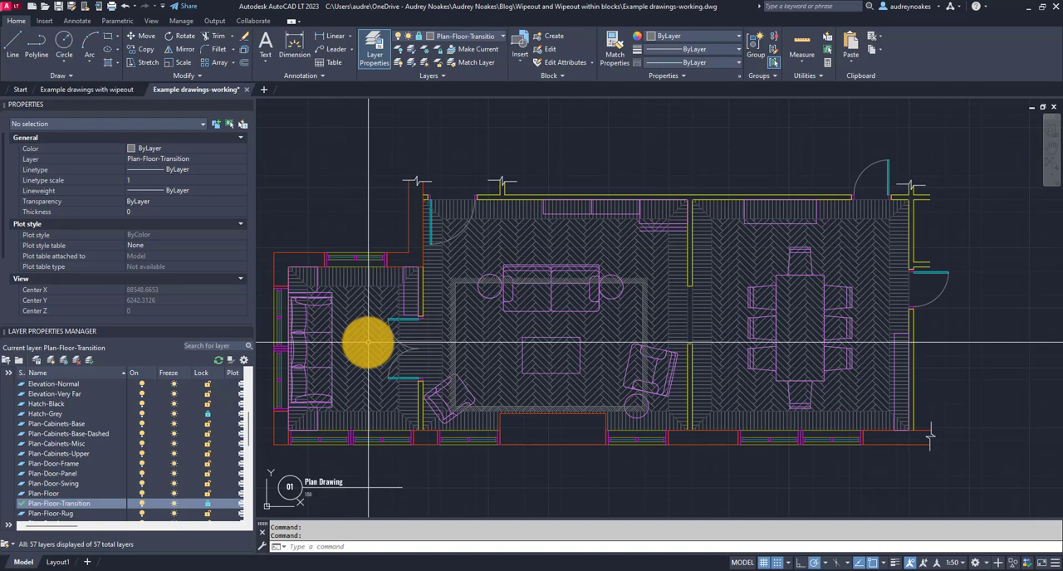
mouse_move(671, 206)
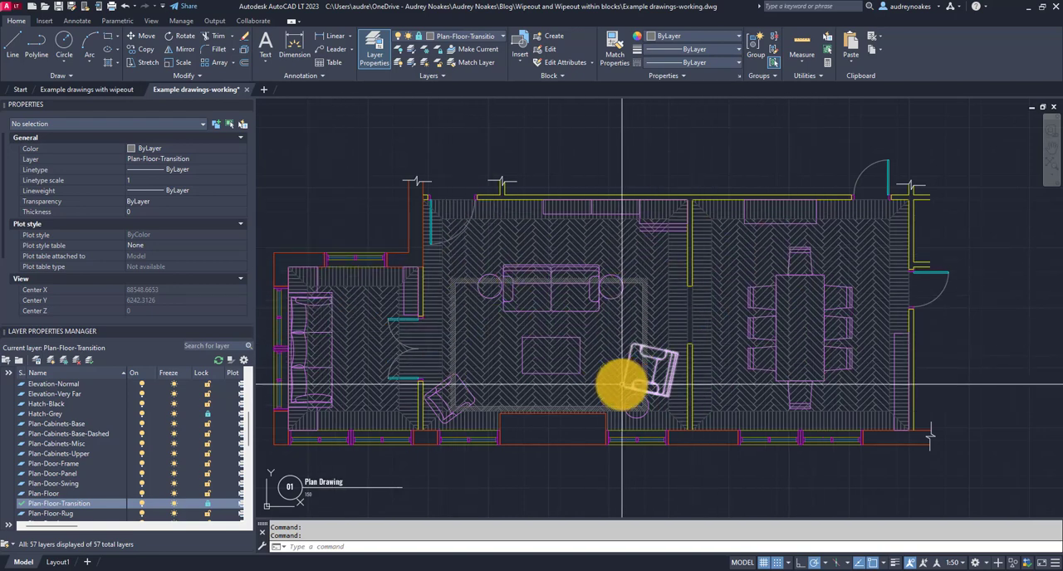
mouse_move(527, 333)
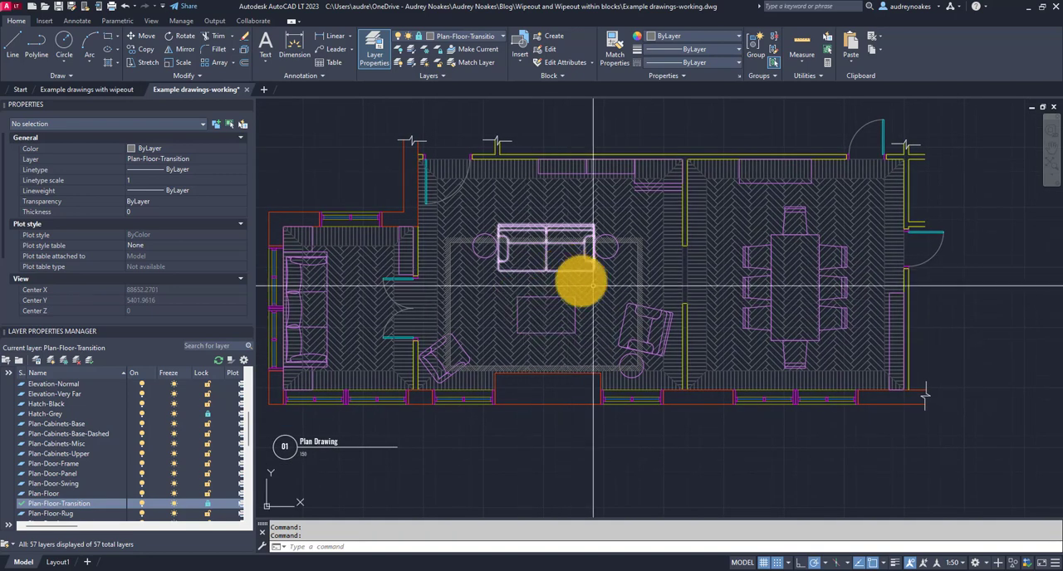
mouse_move(763, 338)
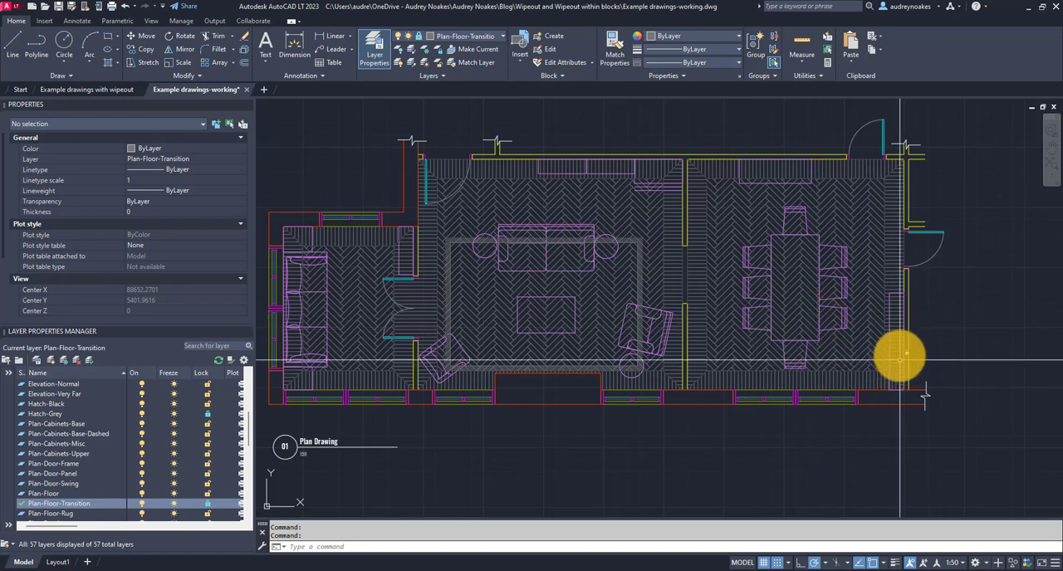
mouse_move(636, 205)
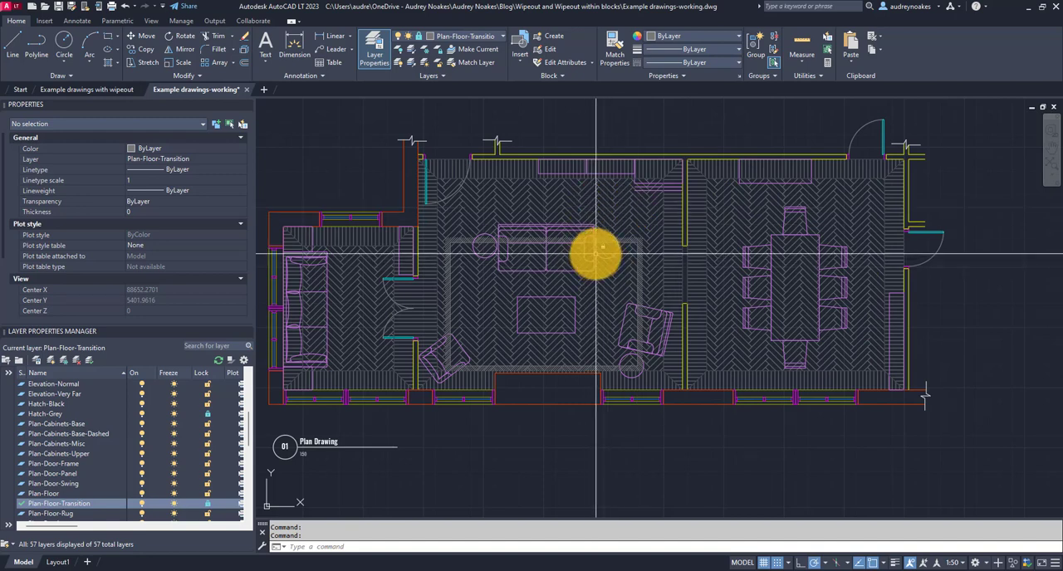
mouse_move(641, 222)
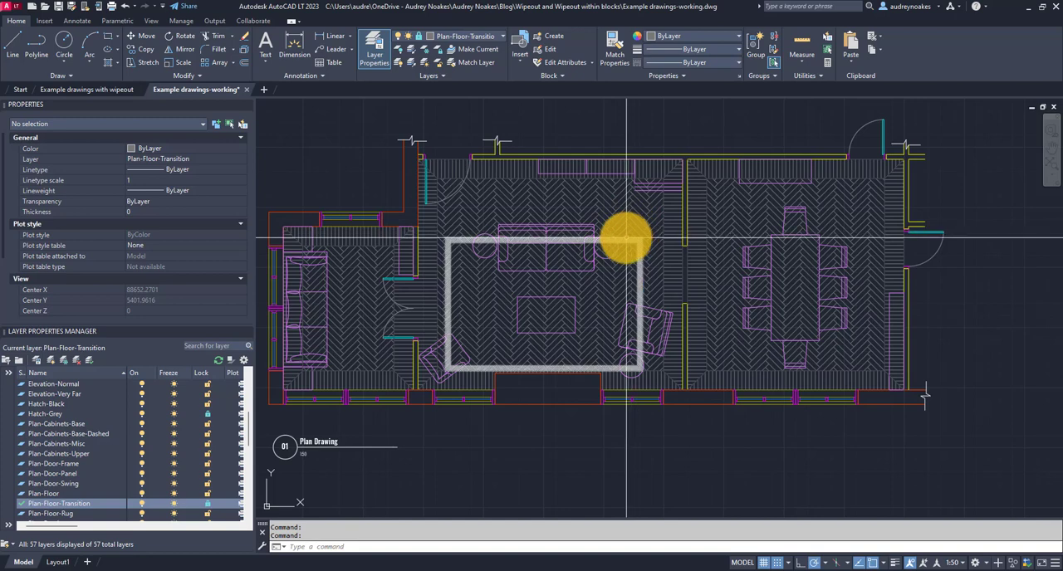
mouse_move(627, 241)
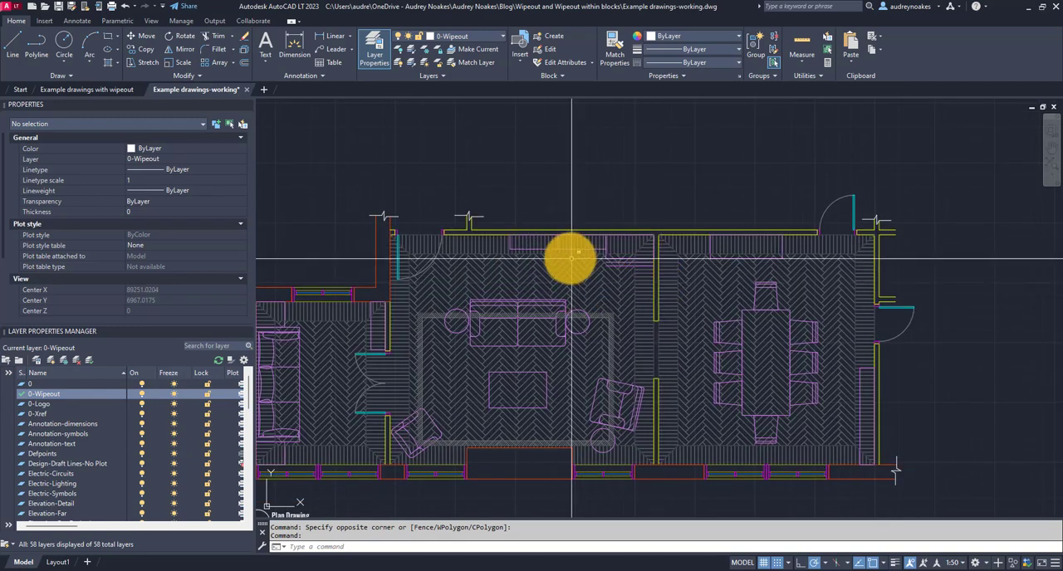
mouse_move(556, 267)
text(WIPEOUT)
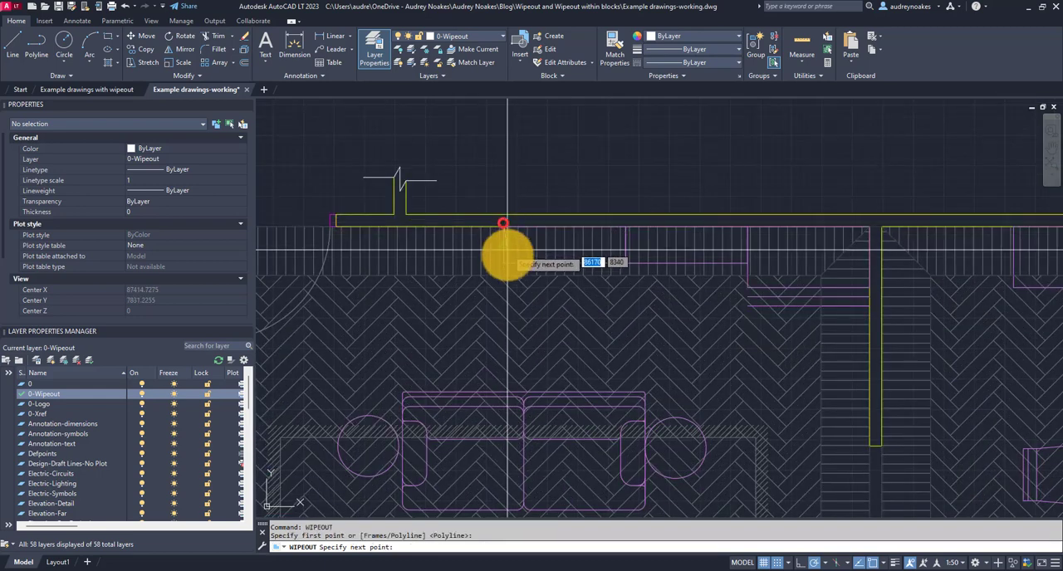
Draw wipeouts over the central rug area and the dining table to mask the floor hatch
click(506, 224)
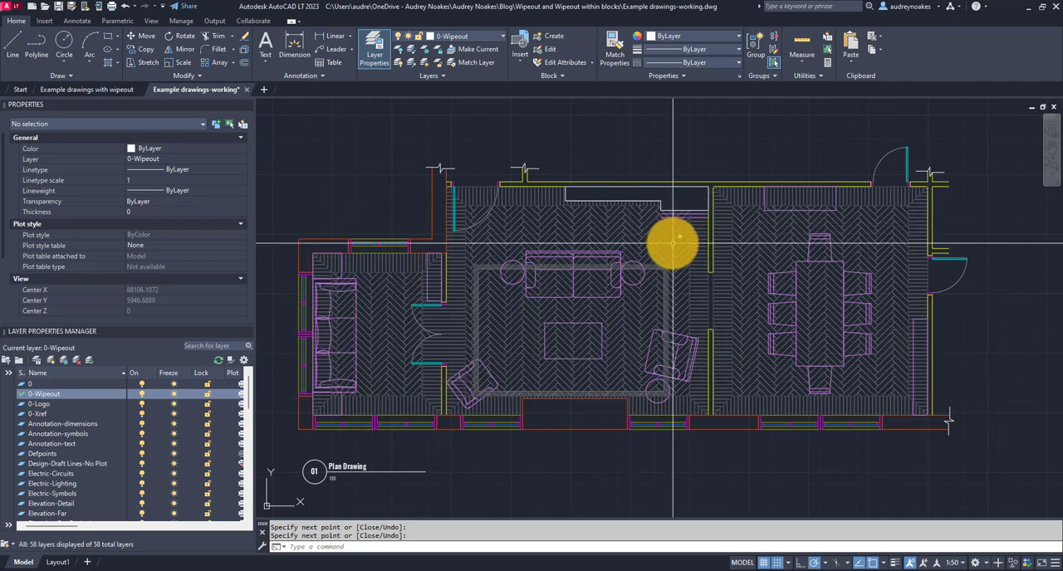
mouse_move(361, 299)
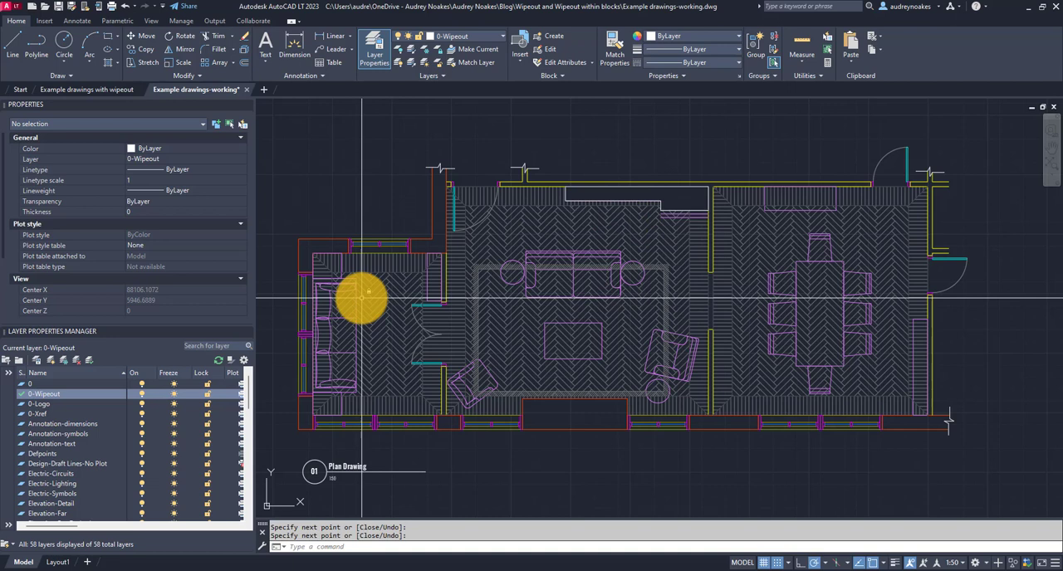
mouse_move(363, 328)
text(WIPEOUT)
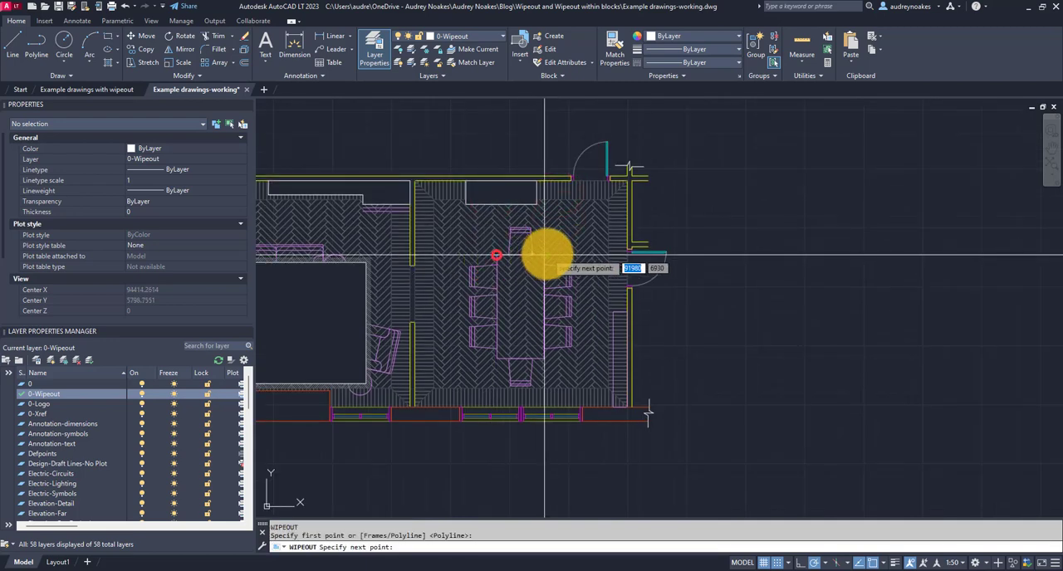
click(616, 314)
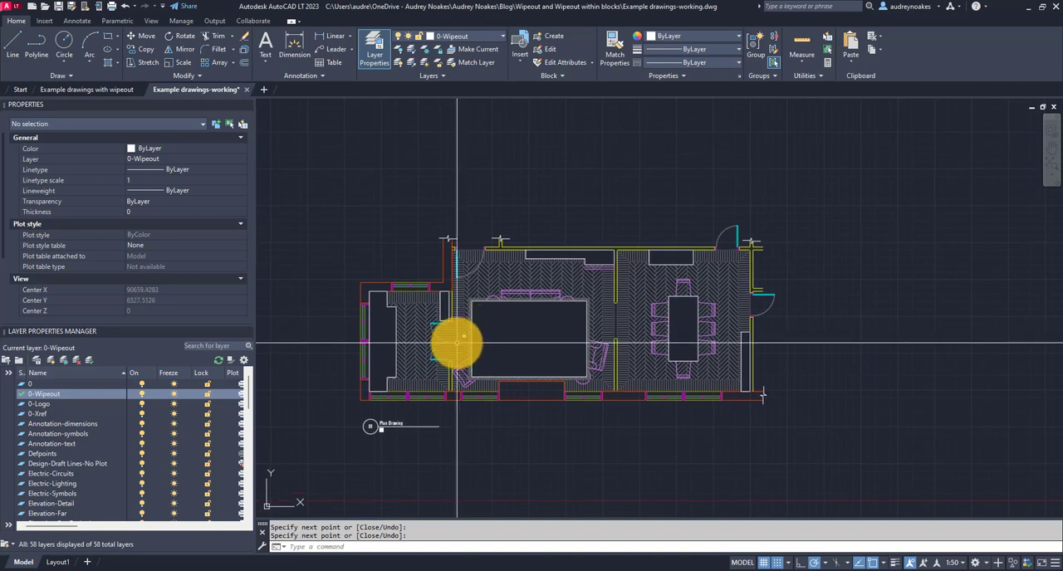
mouse_move(563, 272)
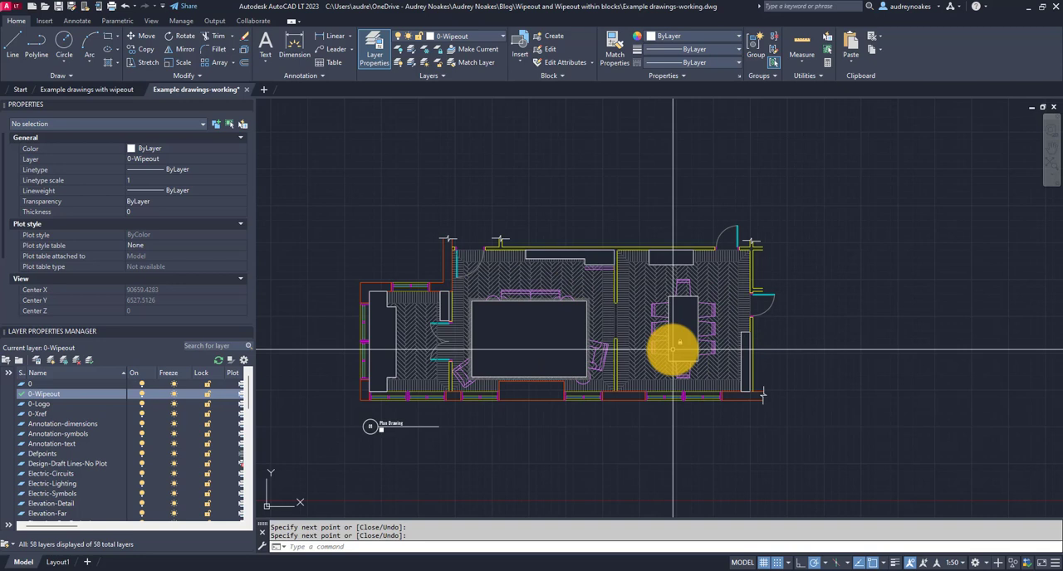
mouse_move(475, 308)
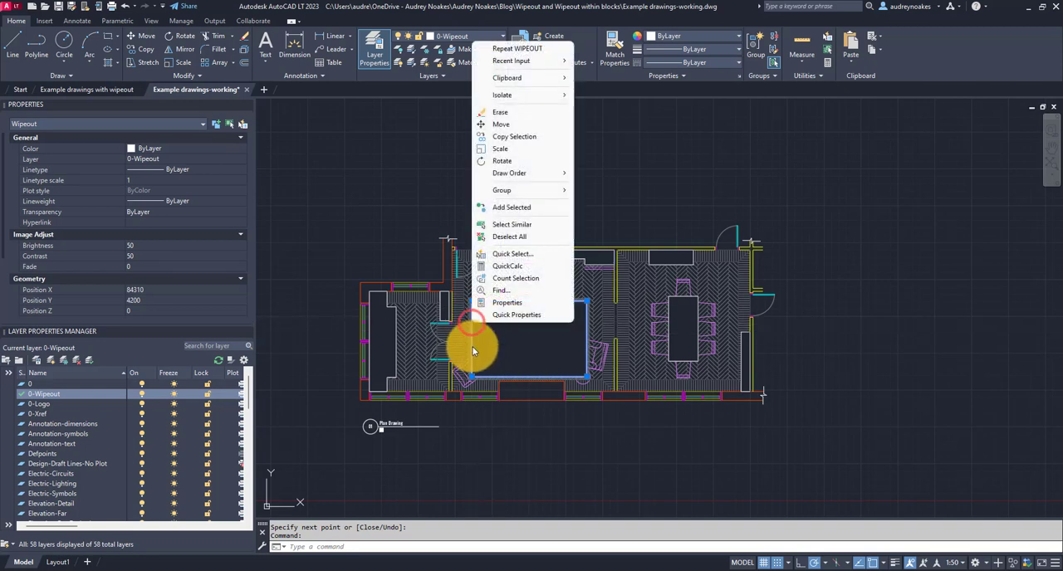
mouse_move(490, 374)
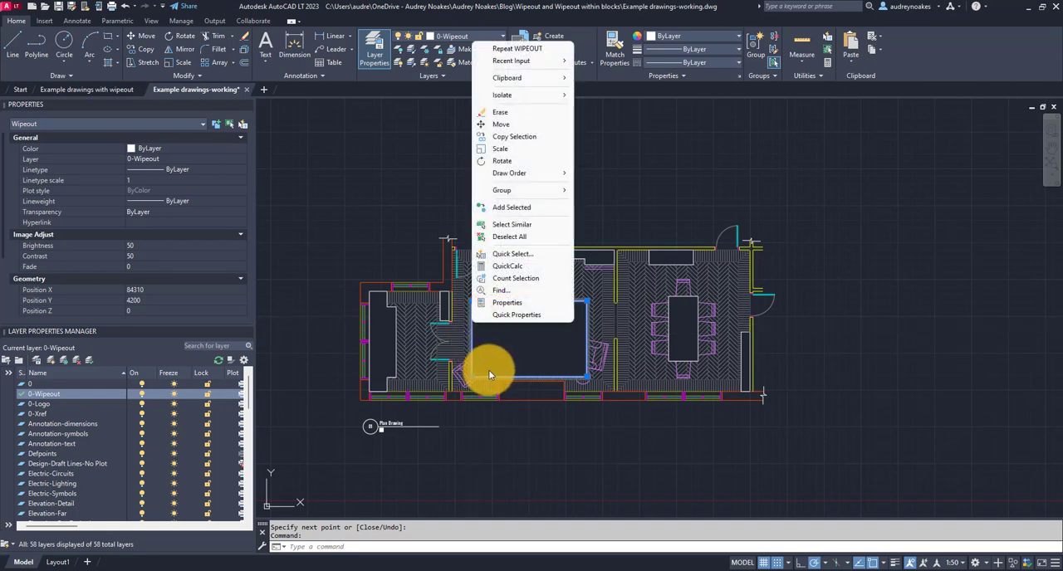
Select all seven wipeouts via Select Similar and send them to the back of the draw order
click(511, 224)
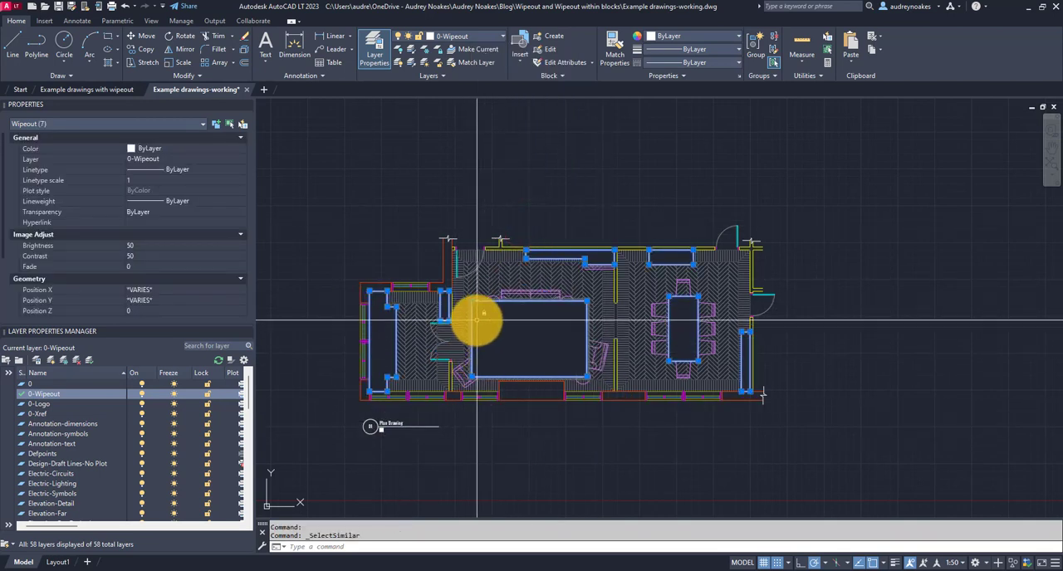
right_click(477, 318)
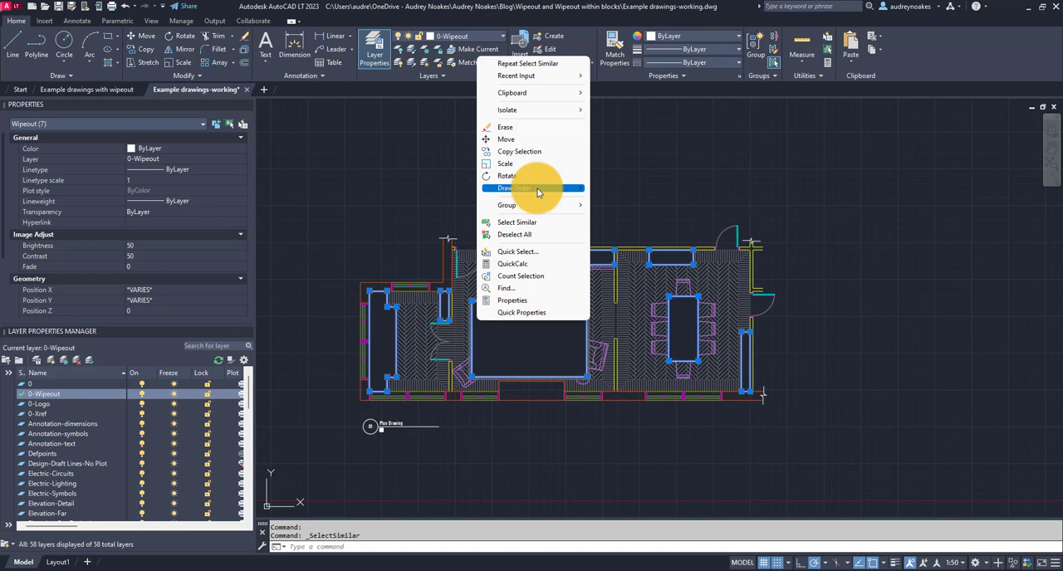
click(517, 188)
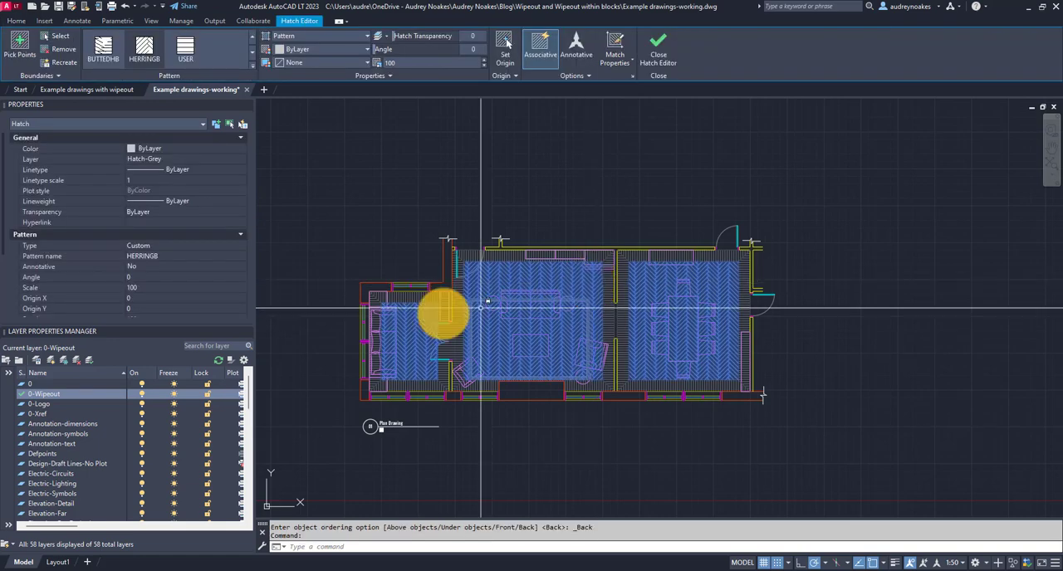
Send the floor hatches and floor-transition outlines behind the wipeouts so furniture masks the herringbone
right_click(486, 301)
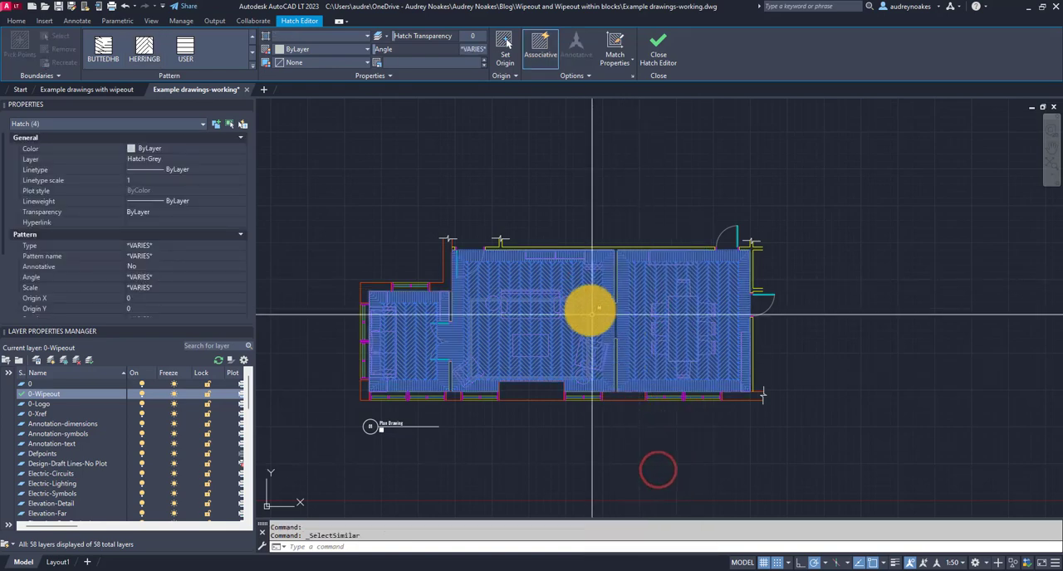
right_click(589, 310)
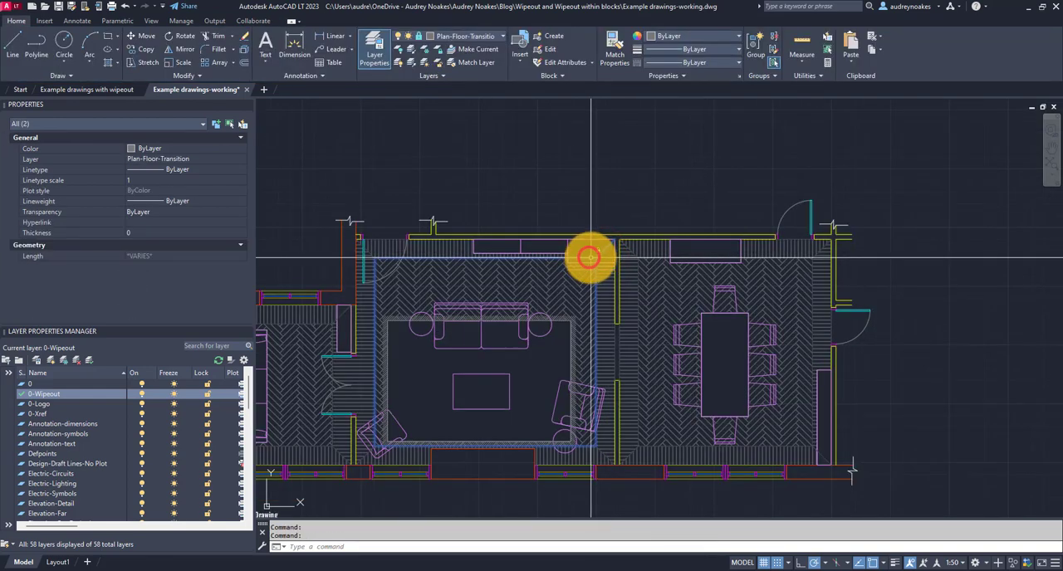
right_click(587, 256)
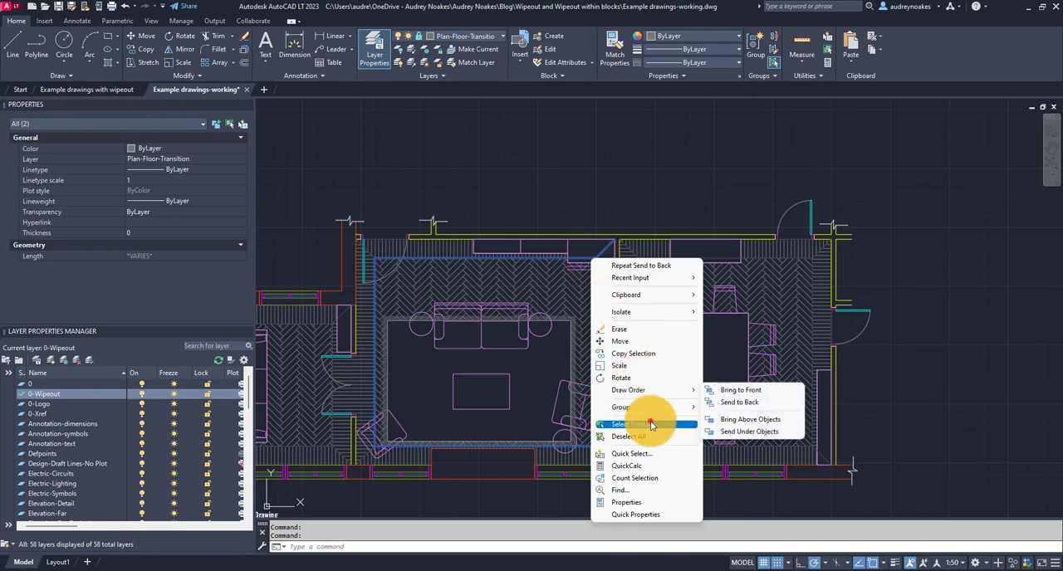
click(640, 424)
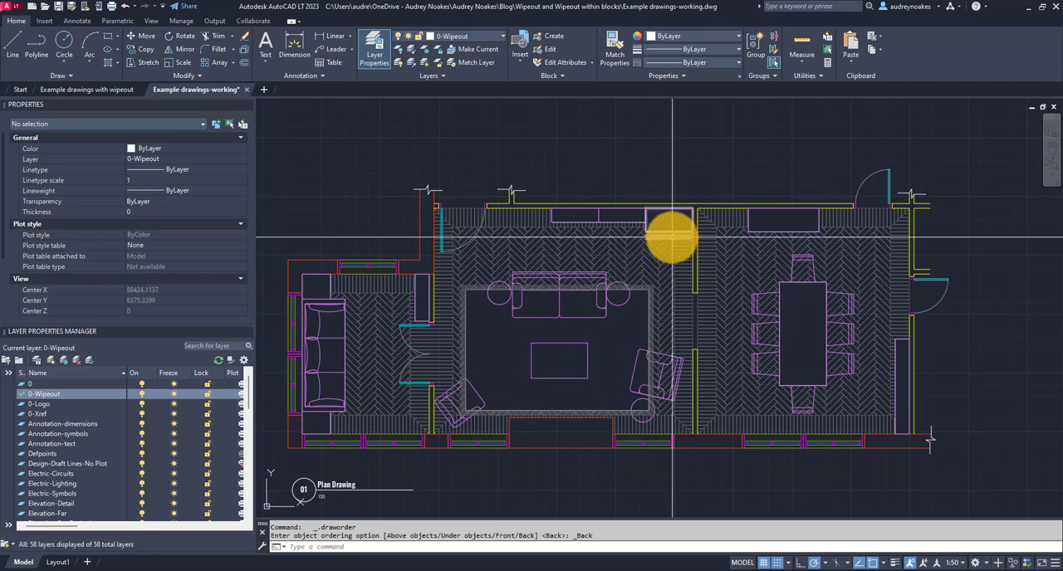
mouse_move(692, 229)
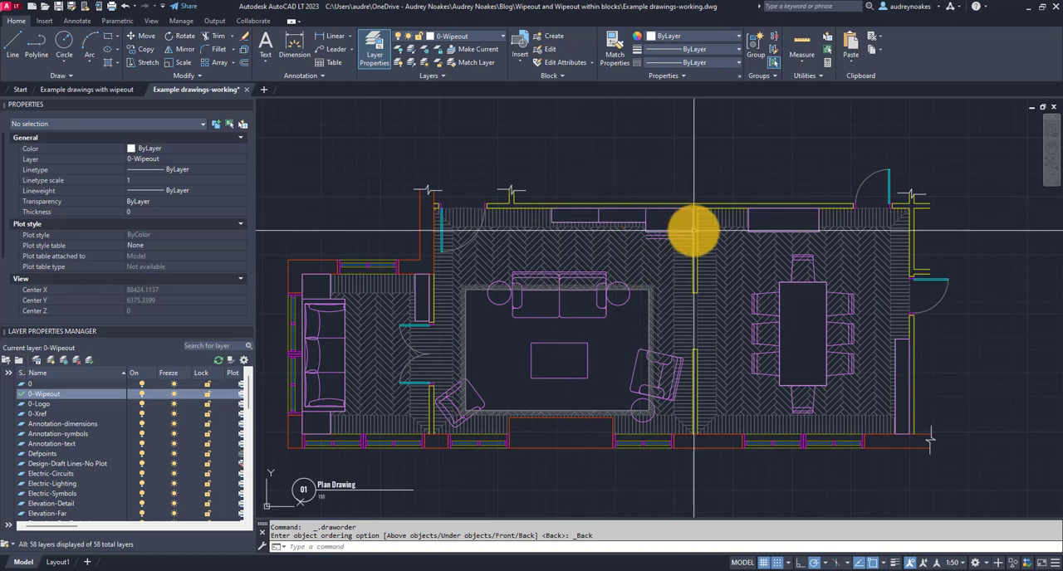
mouse_move(688, 241)
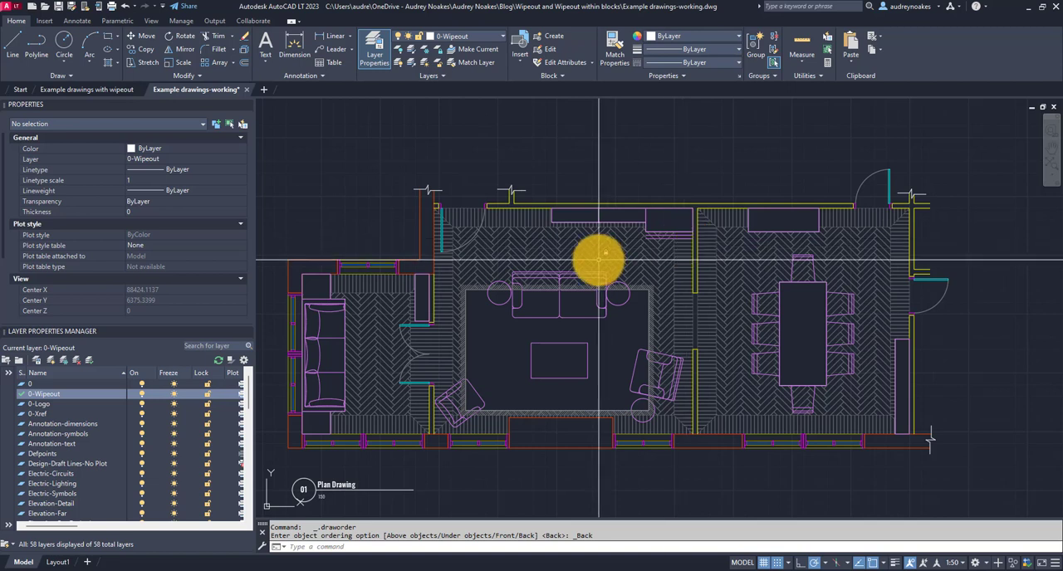
mouse_move(595, 252)
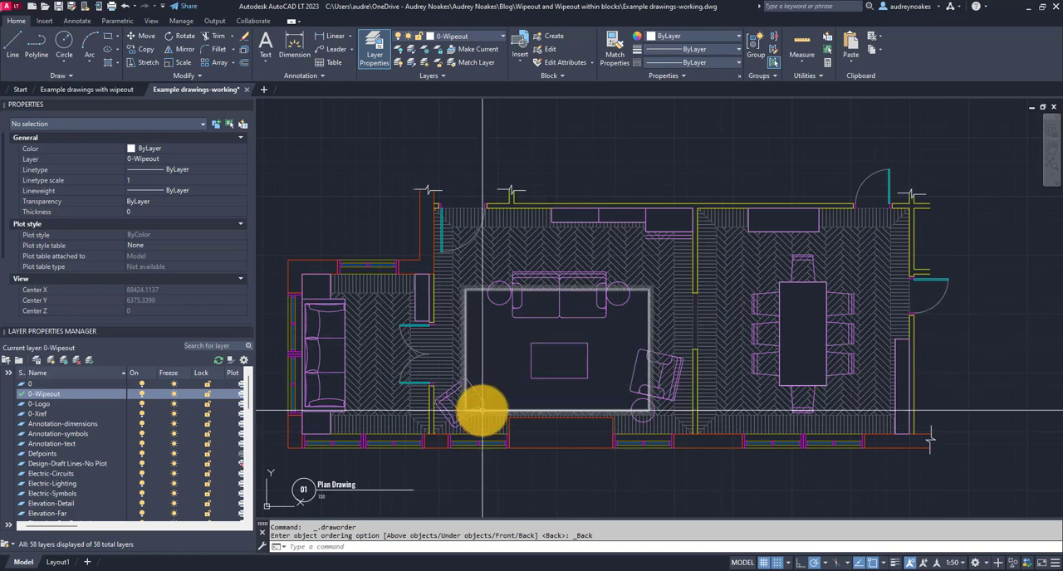
mouse_move(570, 345)
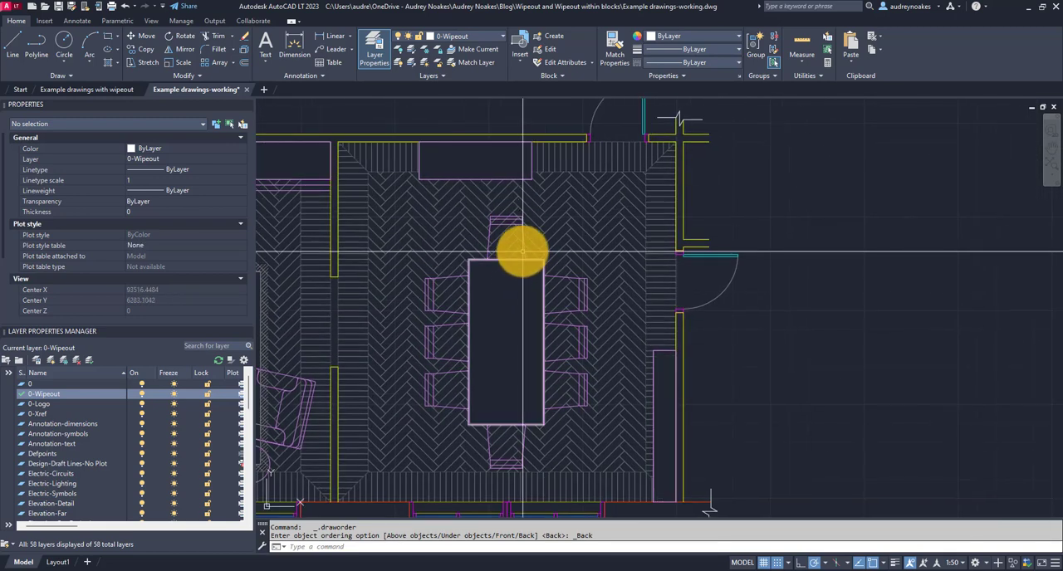
Select the dining chair at the table's head to edit the Dining-Chair4-Plan block
click(528, 270)
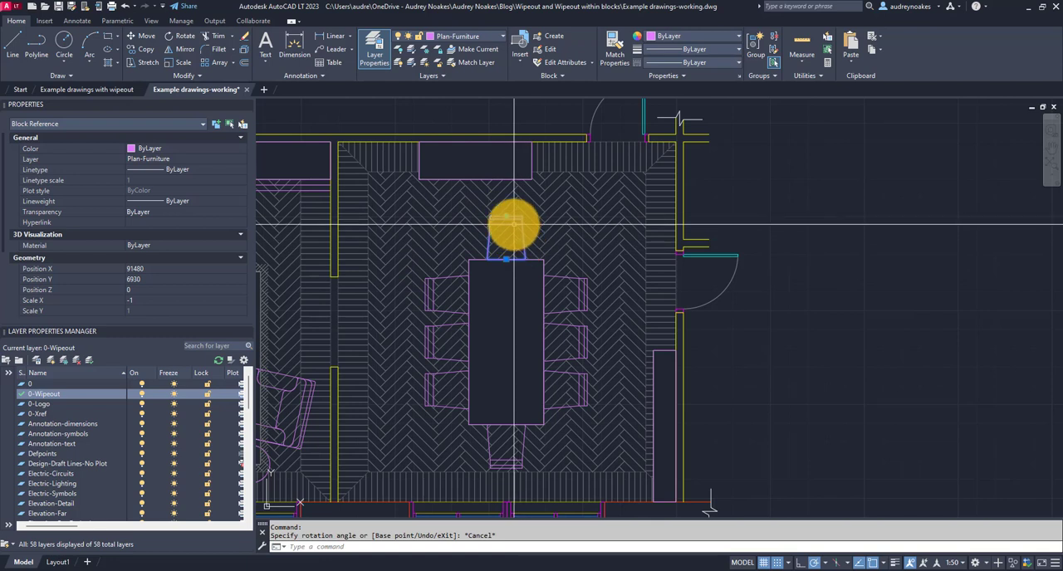
mouse_move(506, 225)
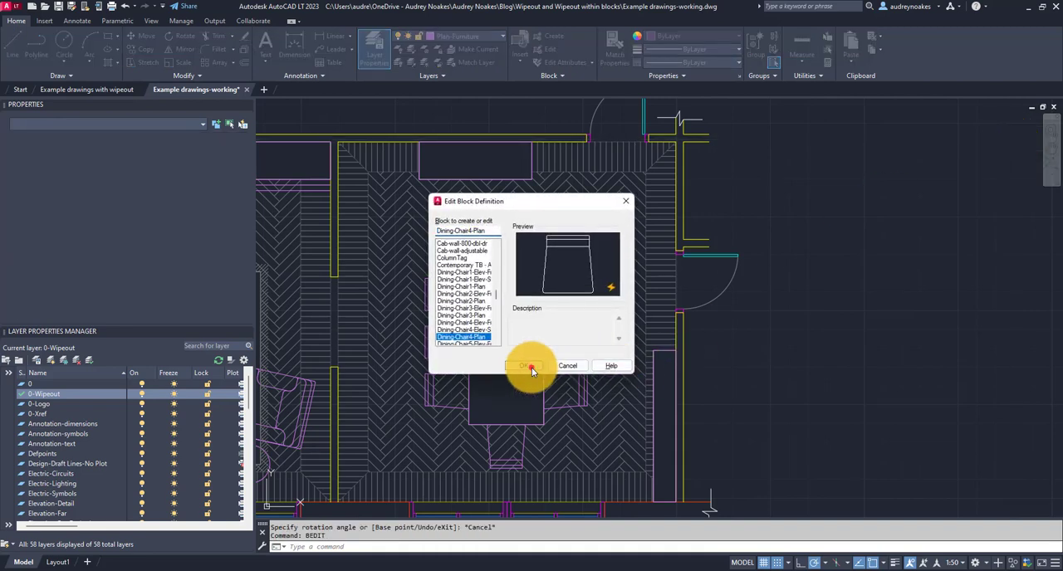
Enter the Dining-Chair4-Plan block and trace a wipeout around the chair outline on layer 0-Wipeout
click(531, 366)
text(WIPEOUT)
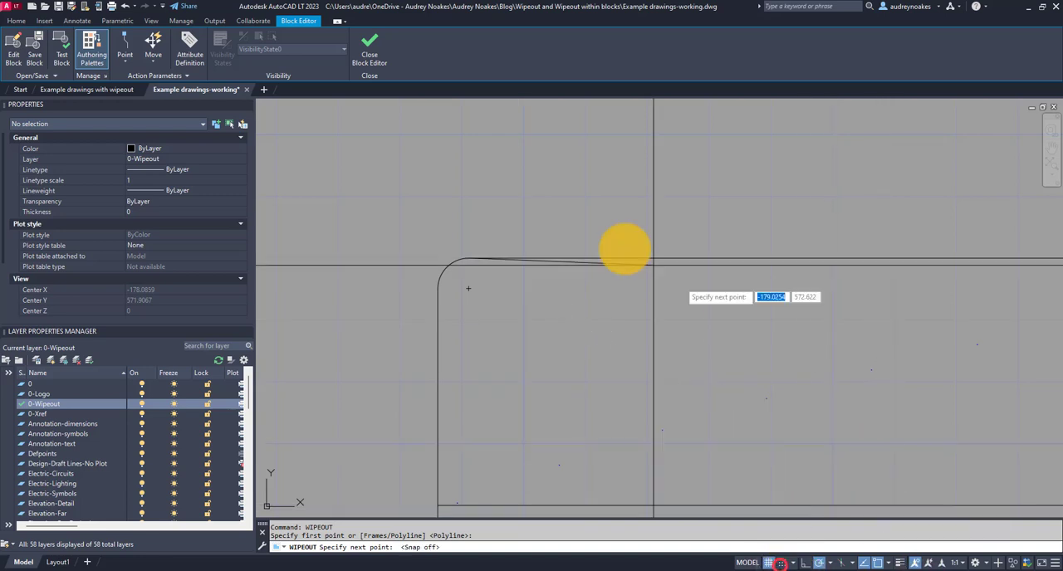
click(626, 251)
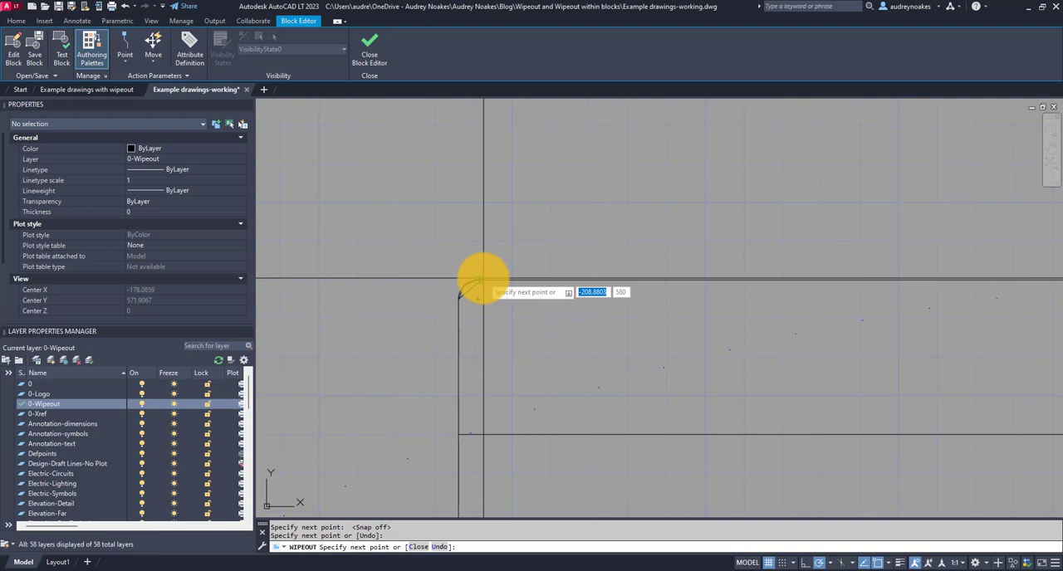
click(478, 408)
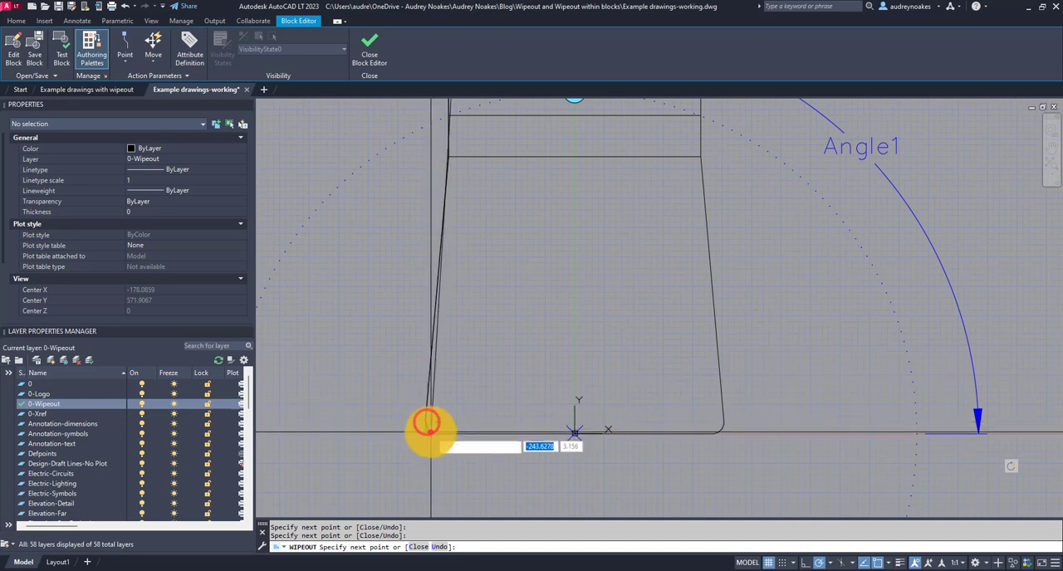
click(708, 451)
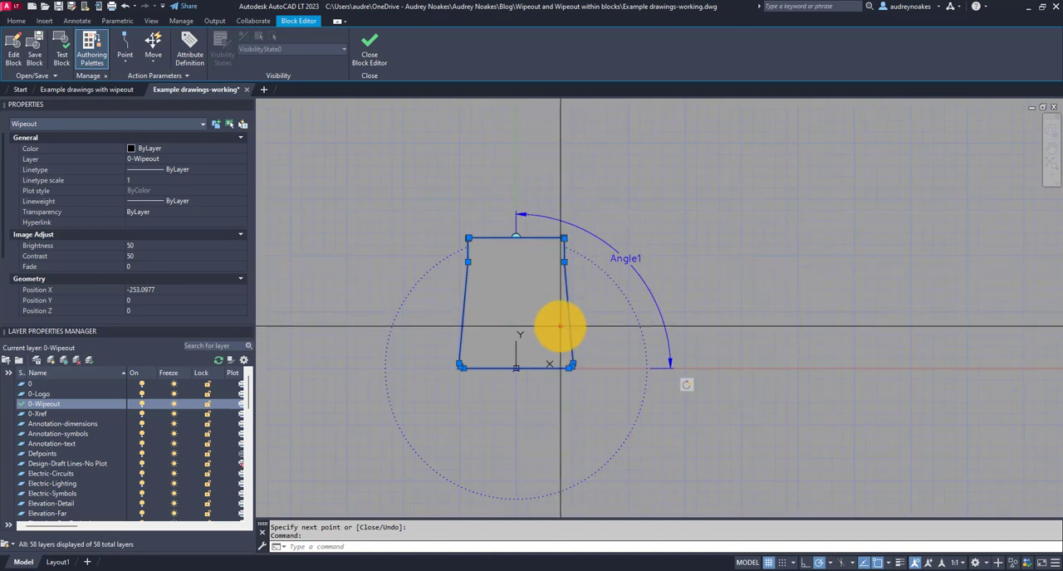
Send the chair's wipeout to the back so the chair outline draws over it
right_click(559, 326)
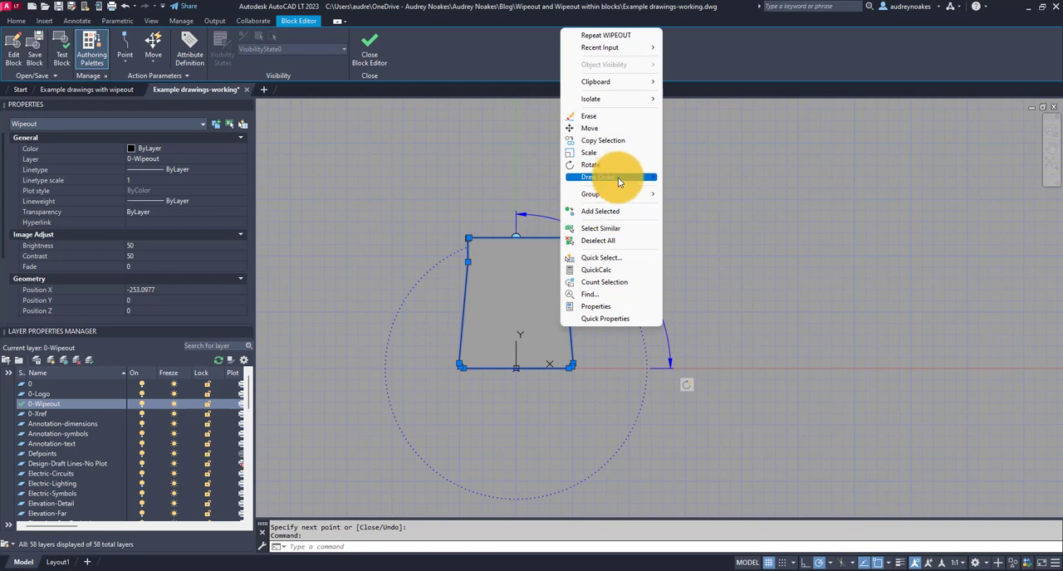
click(601, 177)
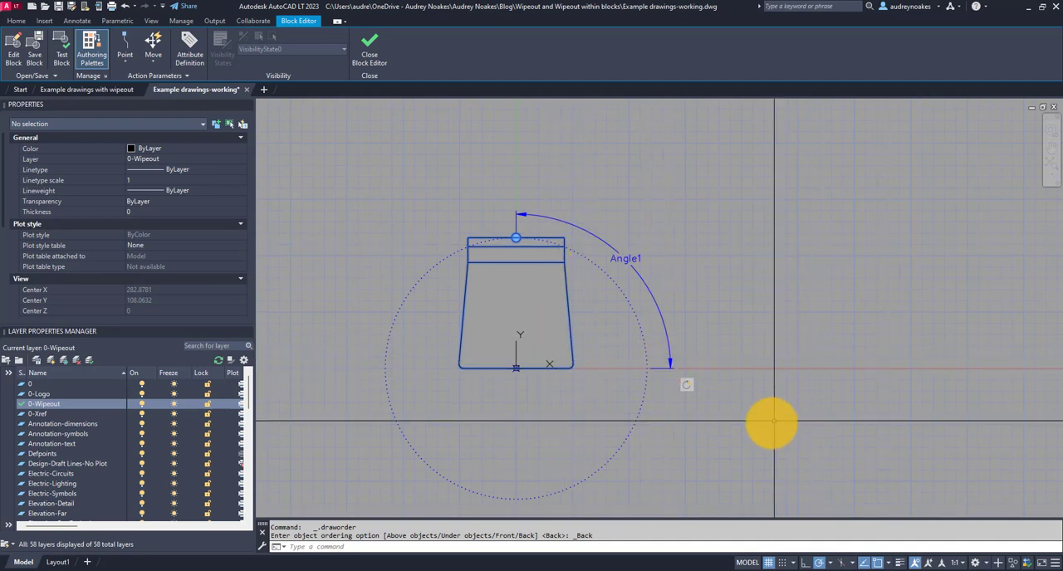
mouse_move(513, 266)
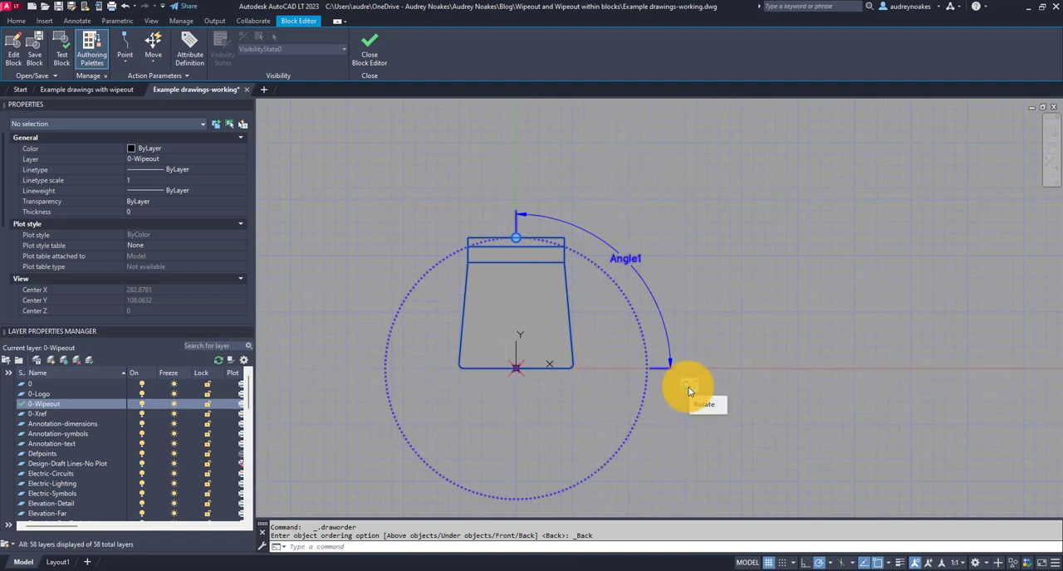
Add the wipeout to the chair's Rotate action selection set and close the Block Editor
right_click(687, 385)
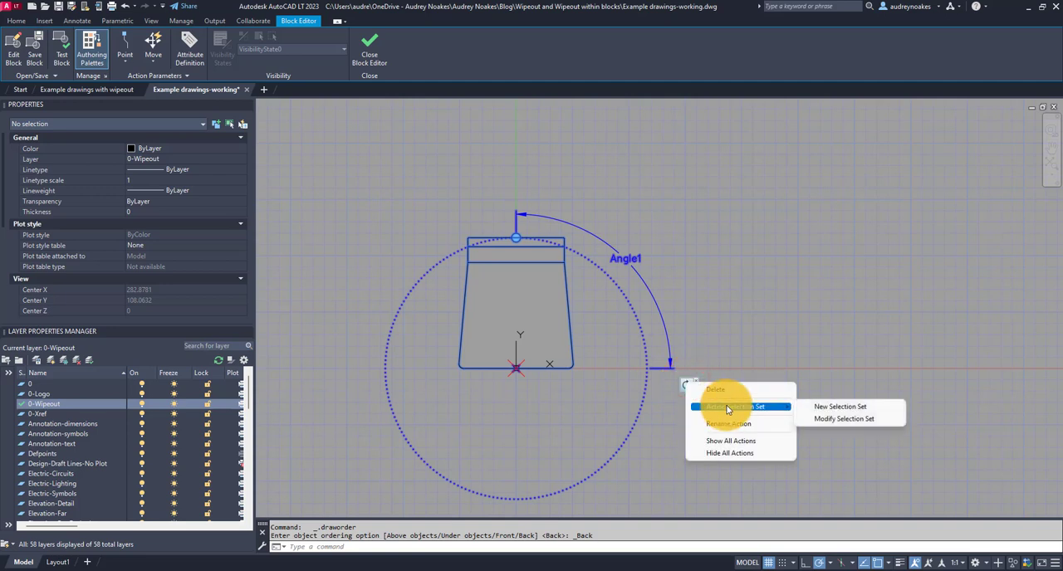
mouse_move(850, 419)
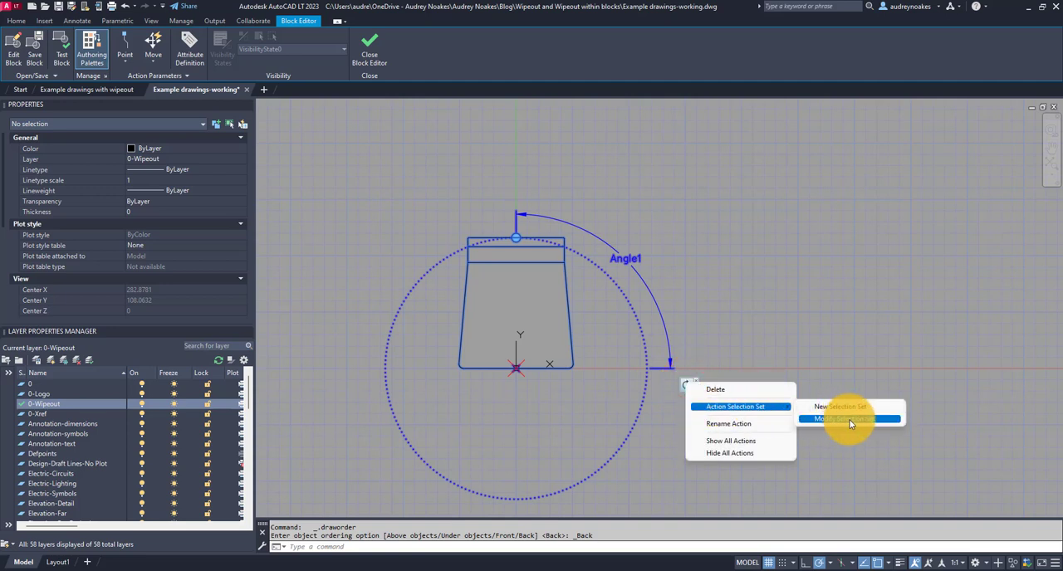
click(846, 419)
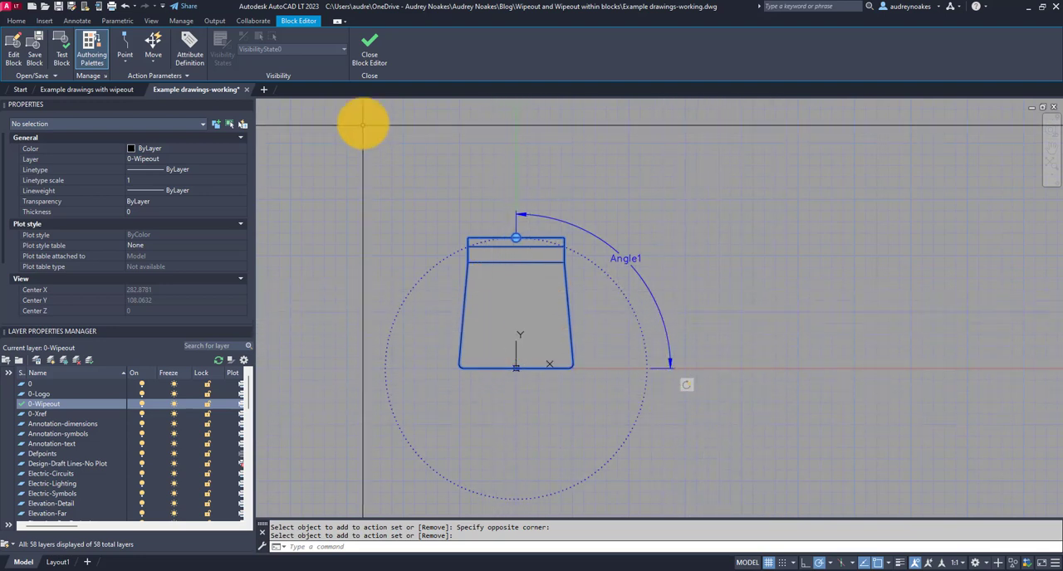
click(378, 45)
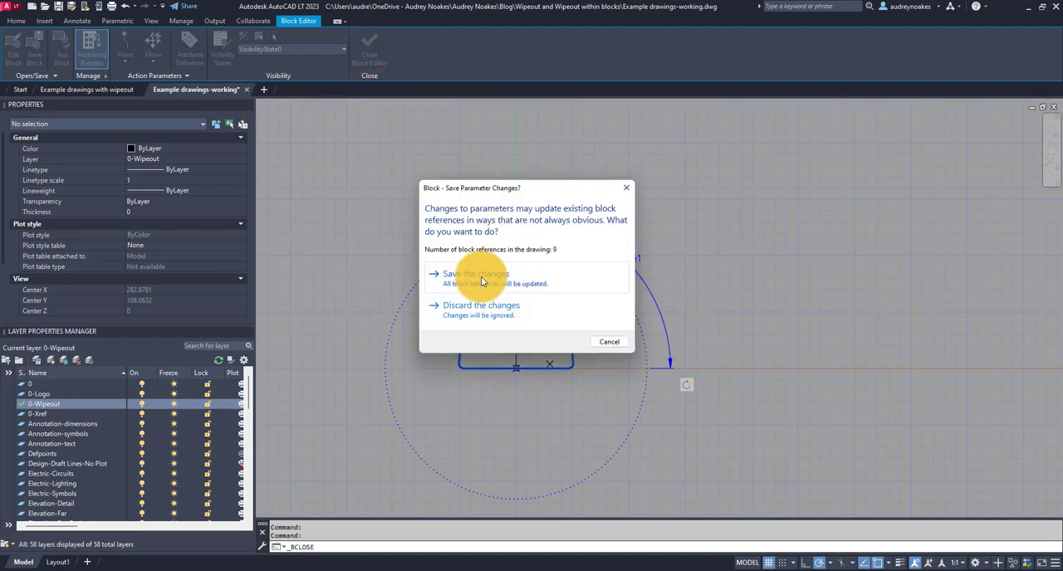
Save the chair block, then add the sofa's wipeout to its Rotate action selection set
click(475, 274)
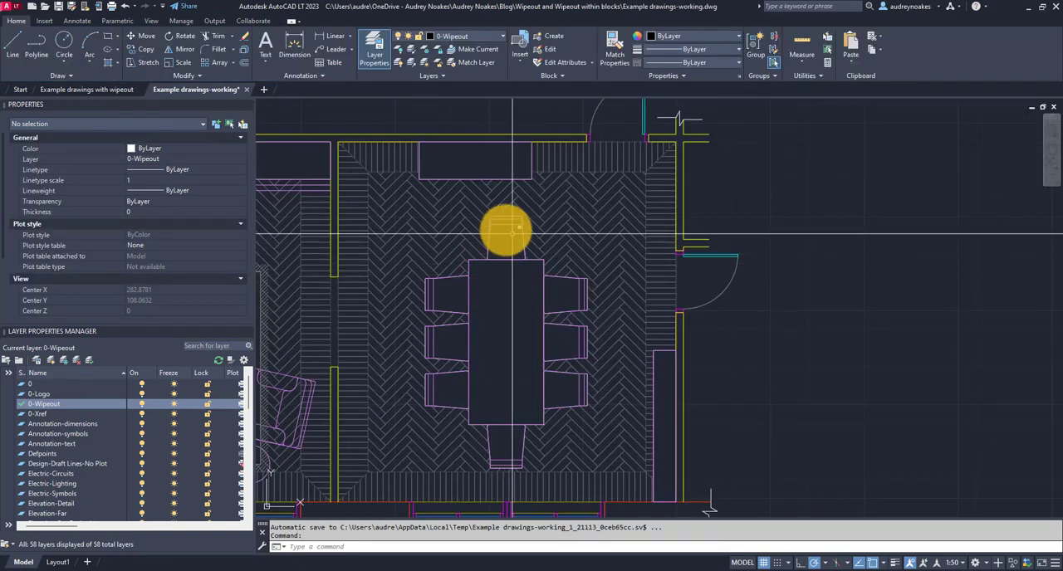
mouse_move(566, 336)
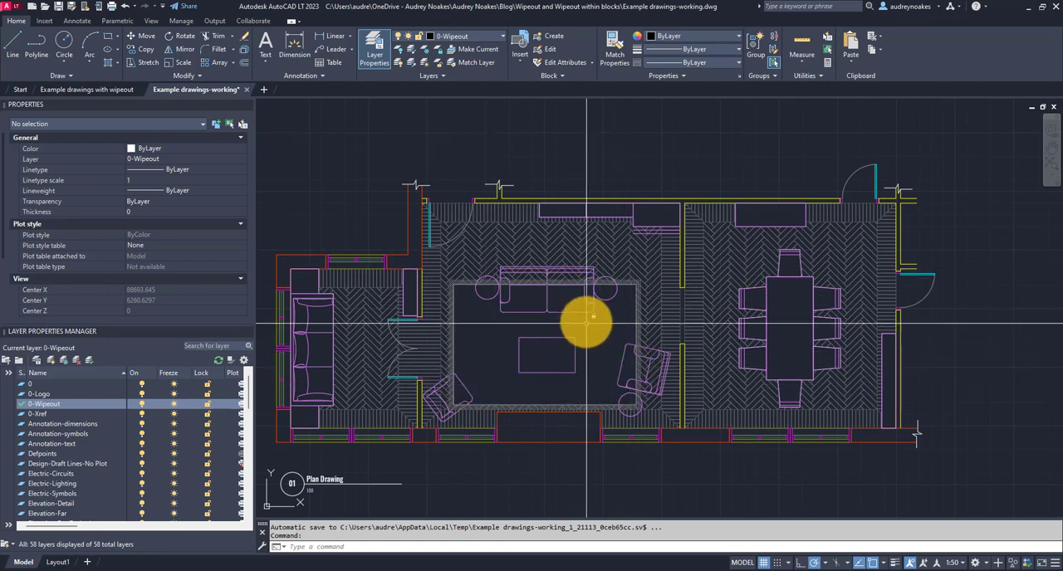
mouse_move(612, 352)
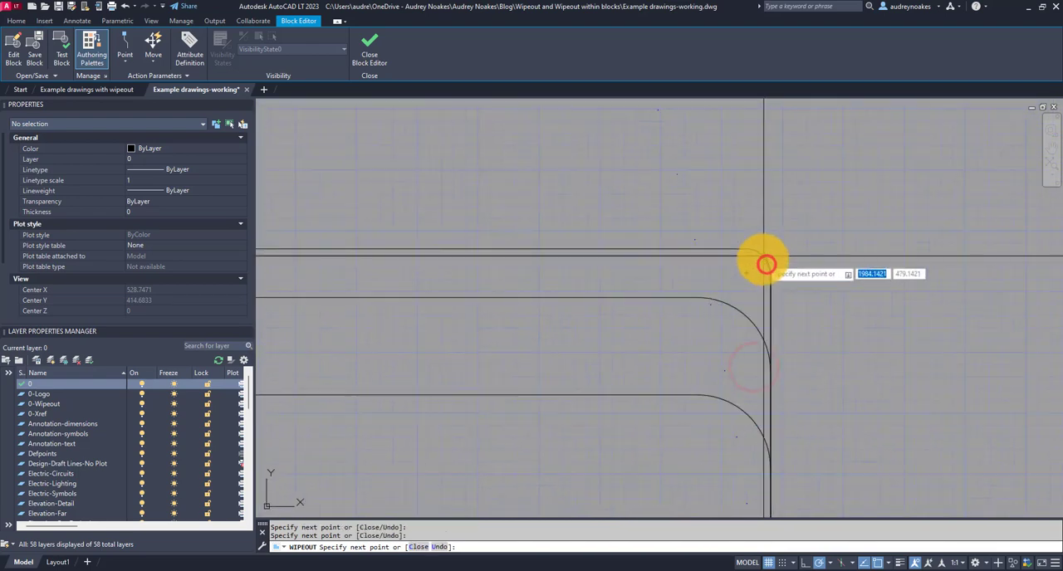
right_click(740, 270)
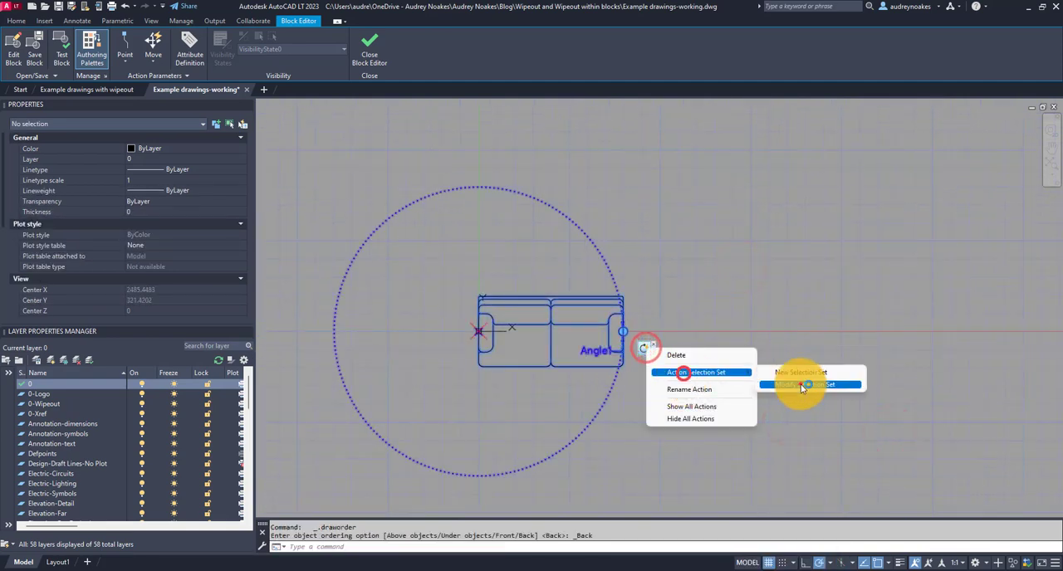
click(364, 49)
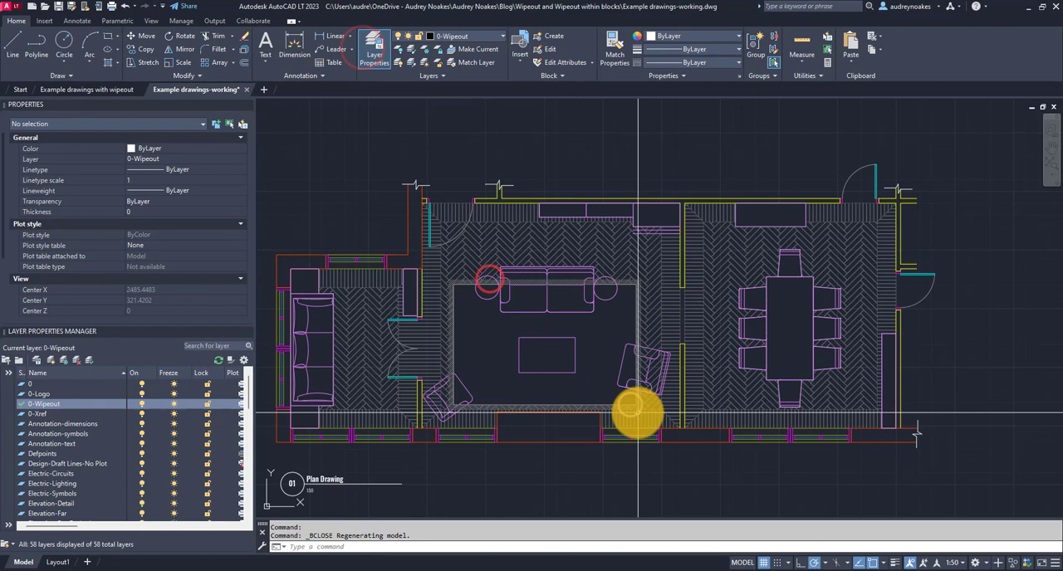
Edit the armchair block definition and draw a wipeout around the armchair outline
double_click(637, 411)
text(wipeo)
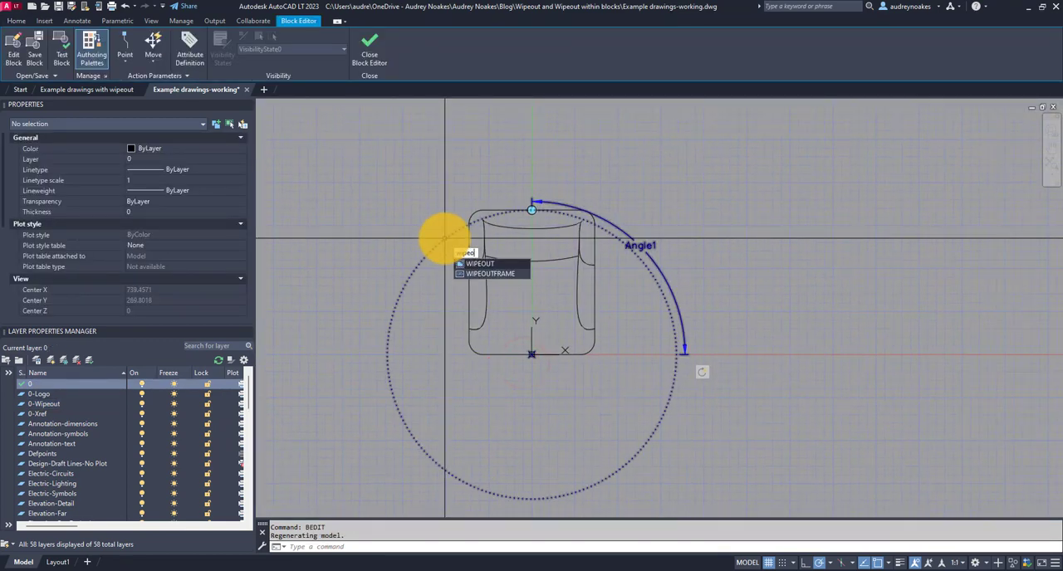
click(476, 263)
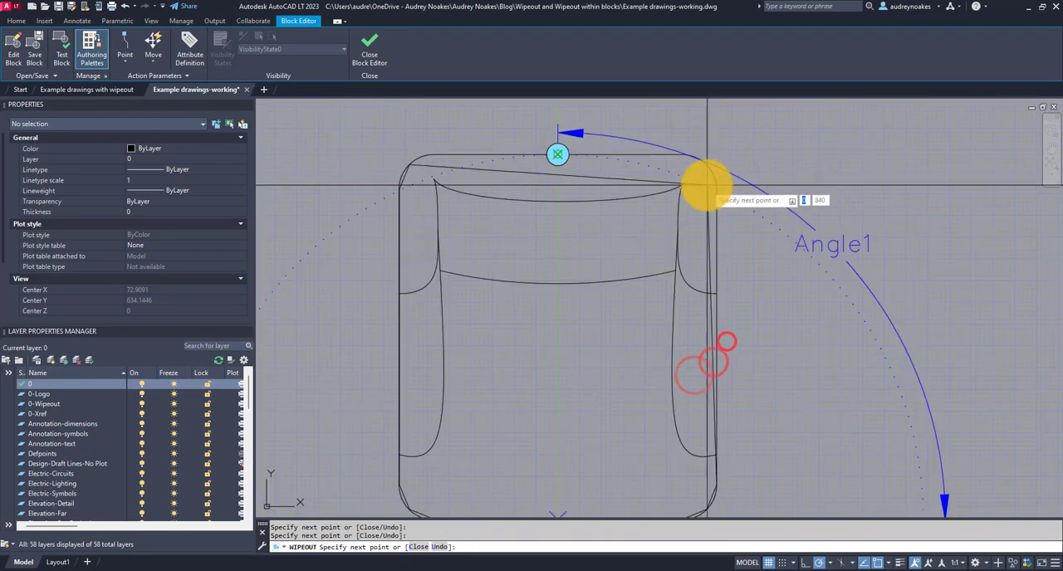
click(431, 155)
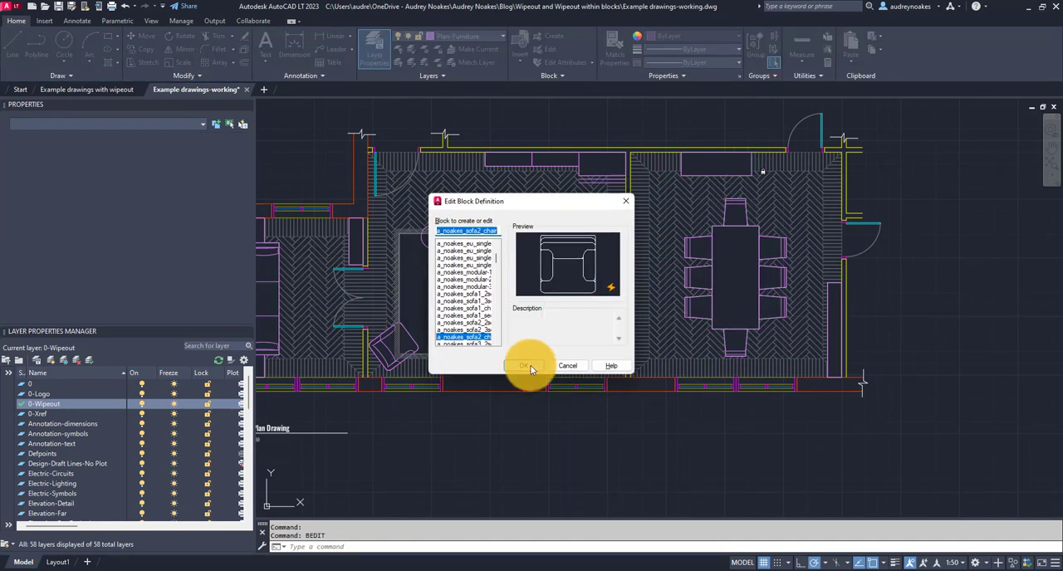
click(526, 366)
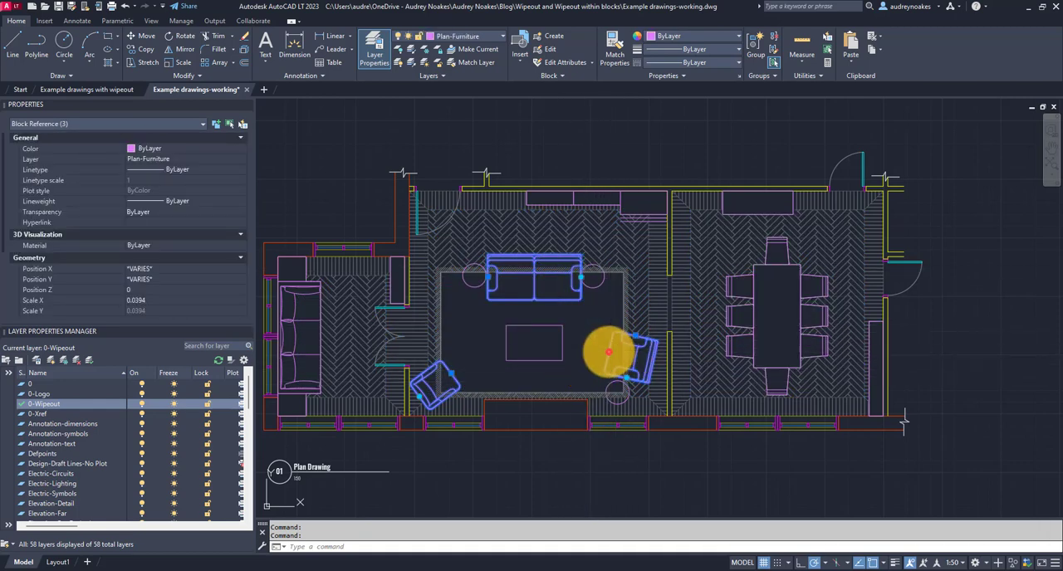
Bring the selected sofa and armchair blocks to the front via Draw Order > Bring to Front
right_click(605, 353)
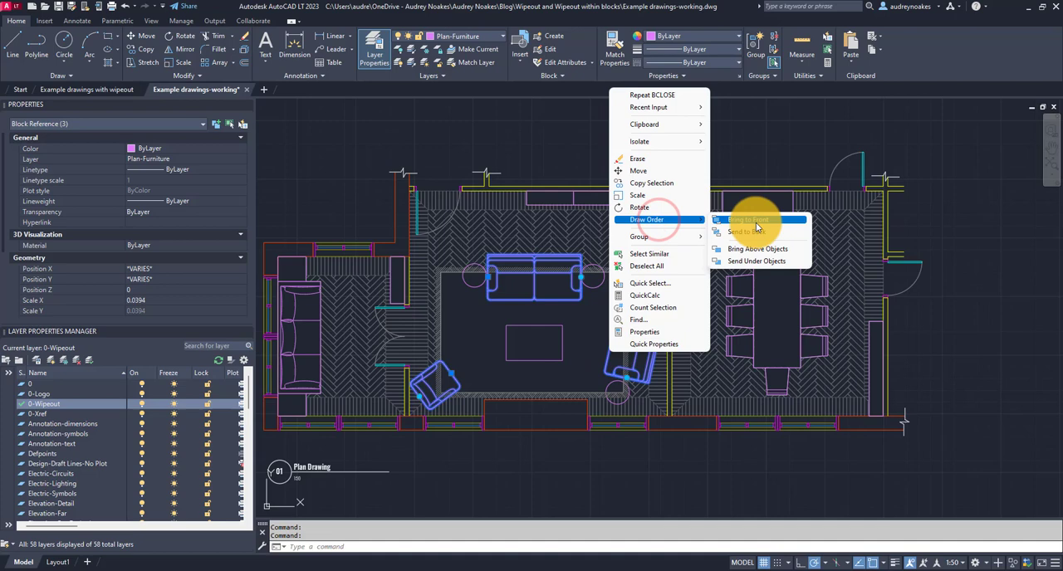
click(746, 219)
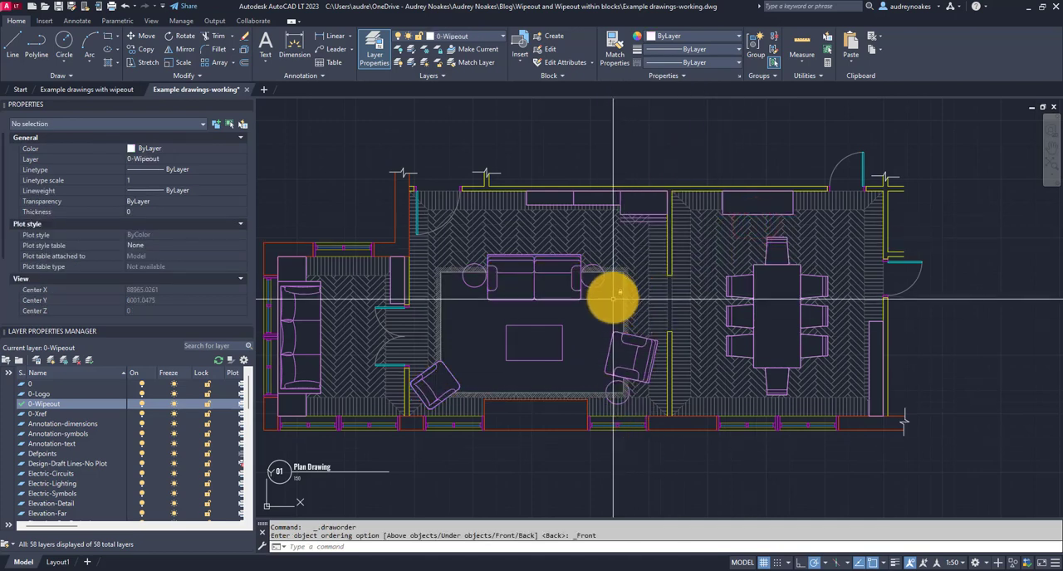
mouse_move(437, 371)
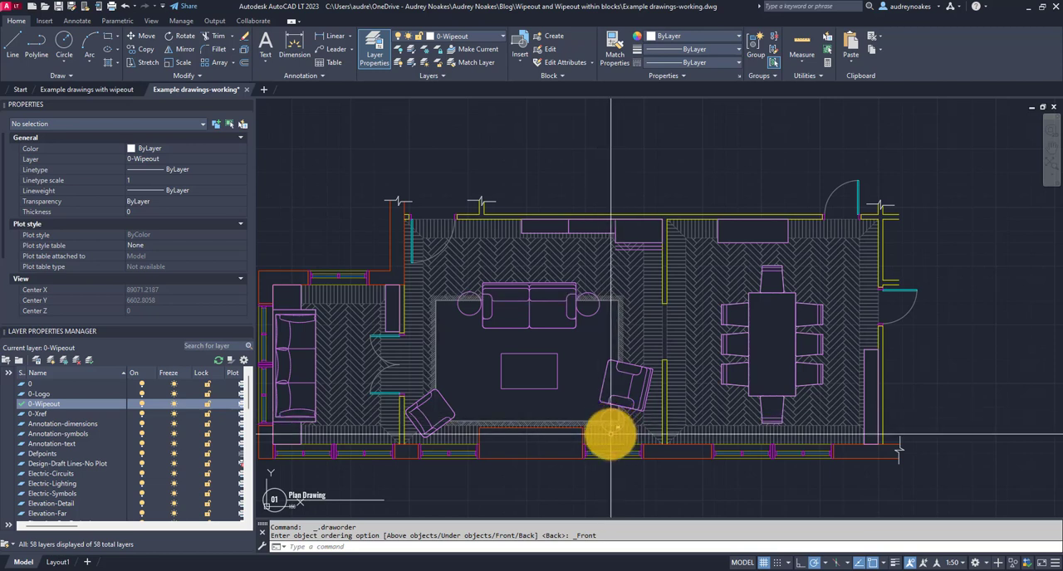
mouse_move(600, 432)
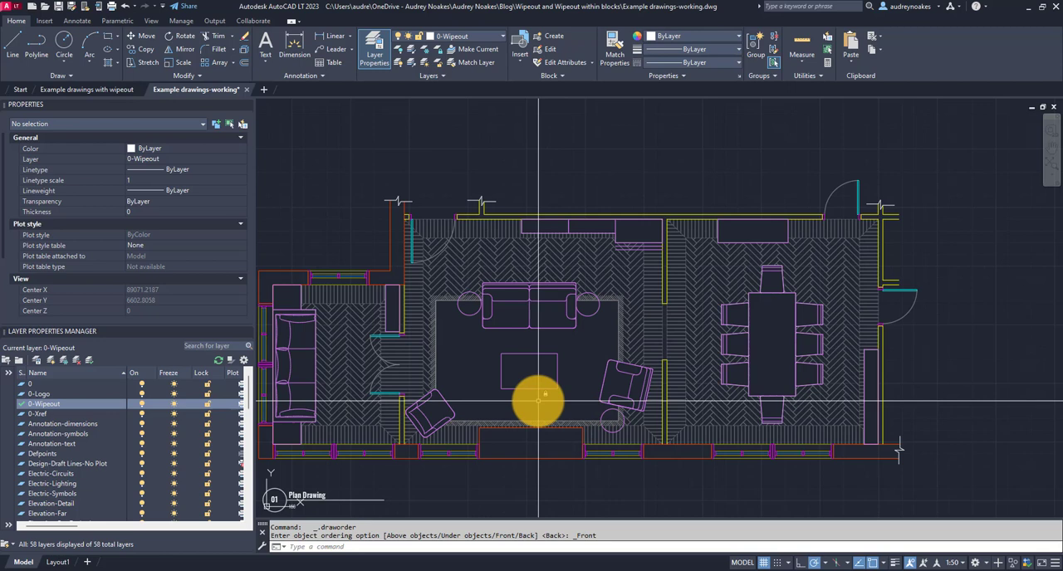
mouse_move(531, 403)
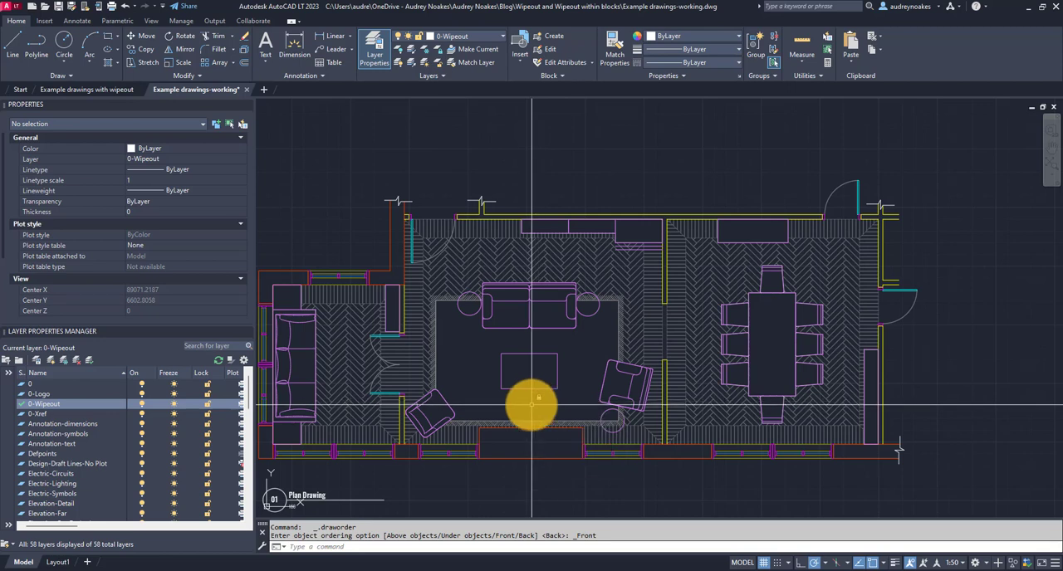
mouse_move(577, 382)
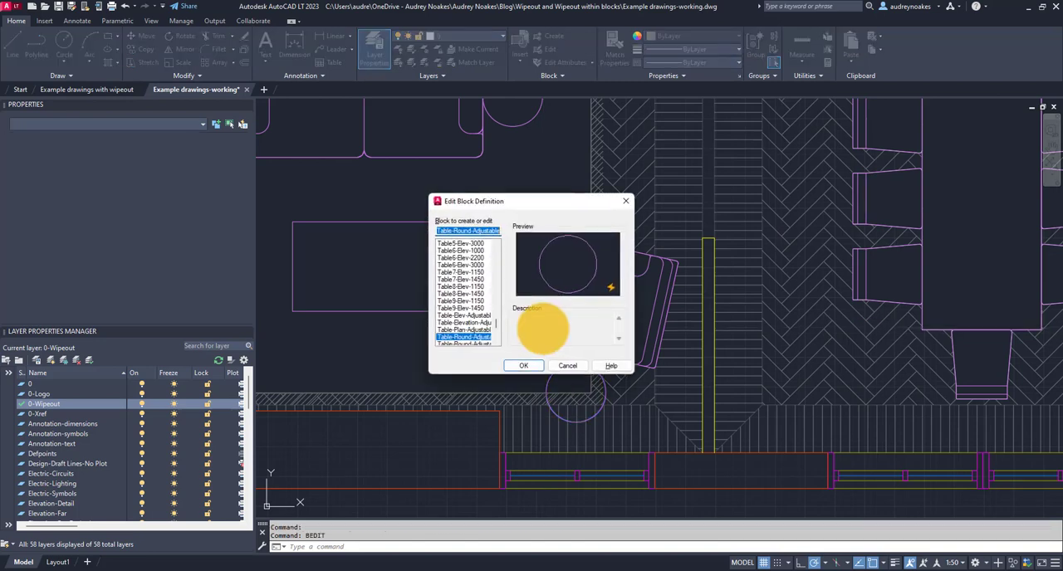
Edit the Table-Round-Adjustable block and select the solid hatch filling its circle, sent behind the outline
click(523, 366)
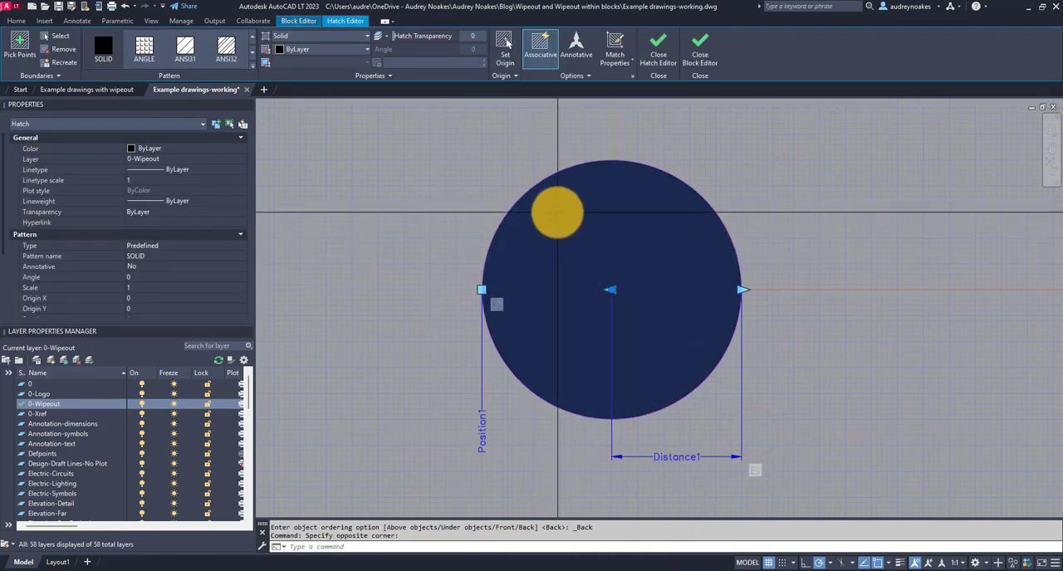
drag(557, 215, 548, 264)
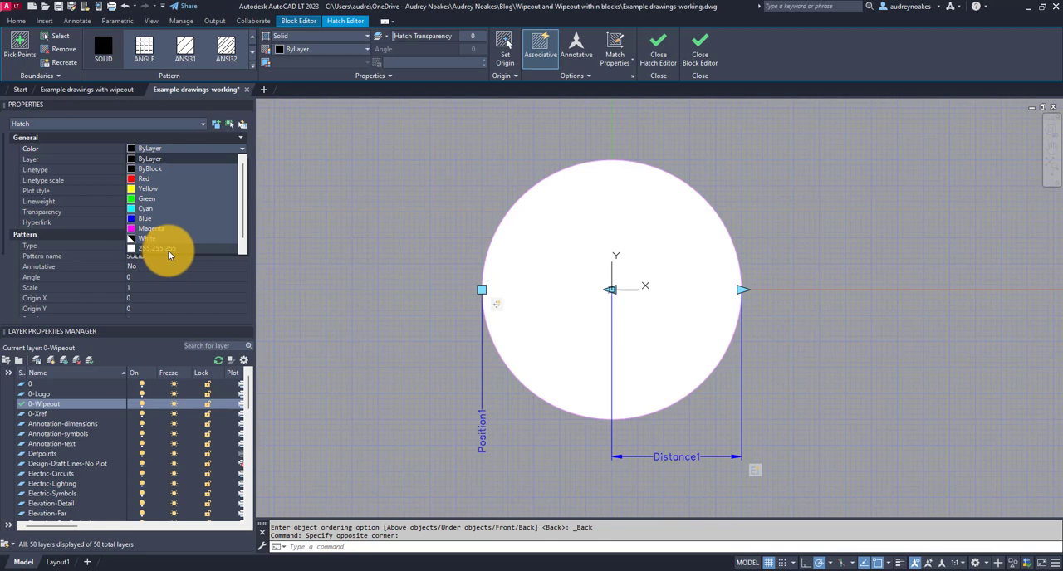
Change the hatch colour from ByLayer to True Color RGB 255,255,255 via Select Color
click(146, 238)
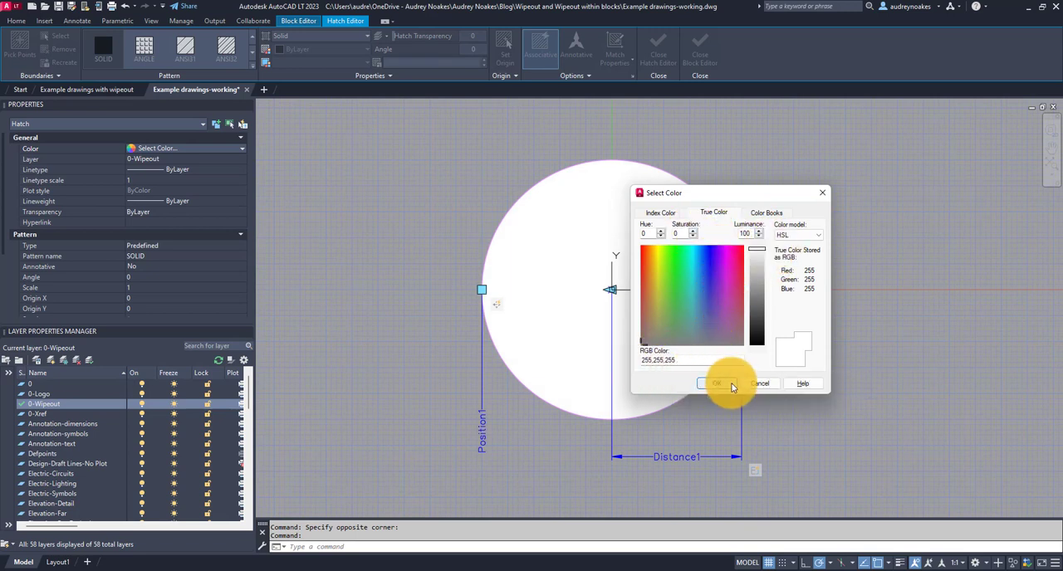
click(715, 383)
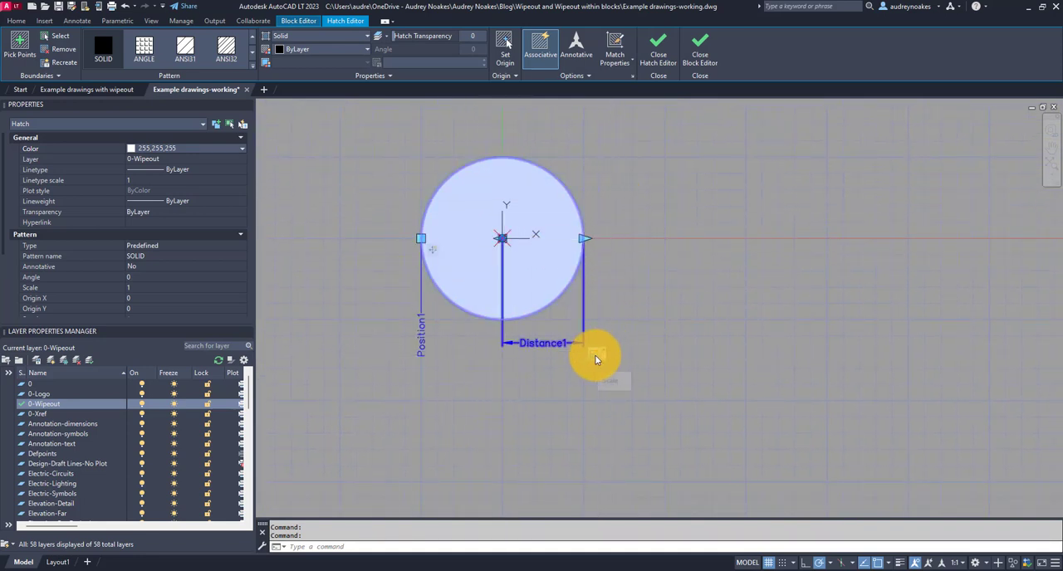
Add the white hatch to the Distance stretch action's selection set, then close the Block Editor saving changes
right_click(597, 357)
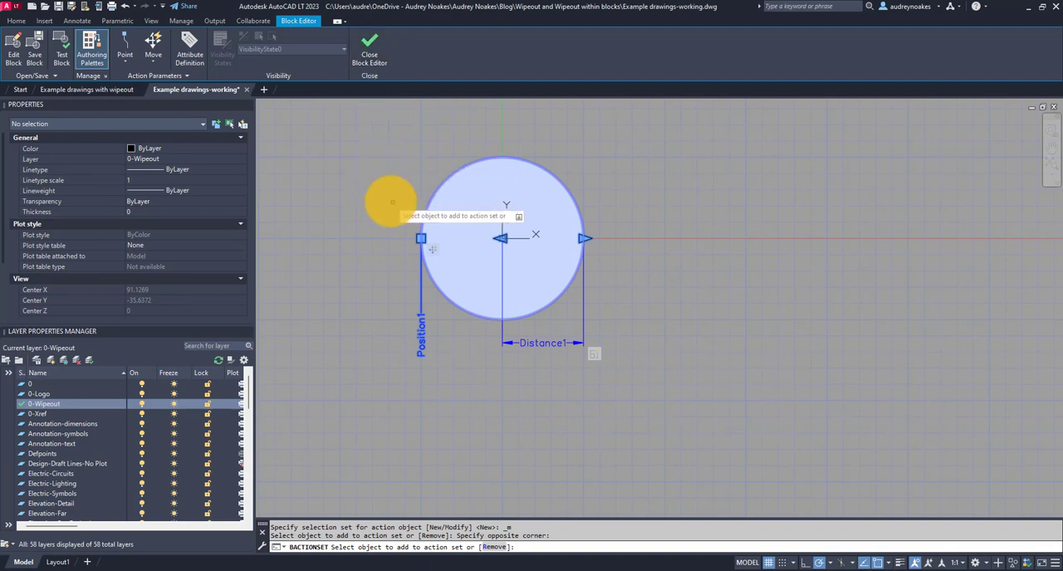
click(432, 253)
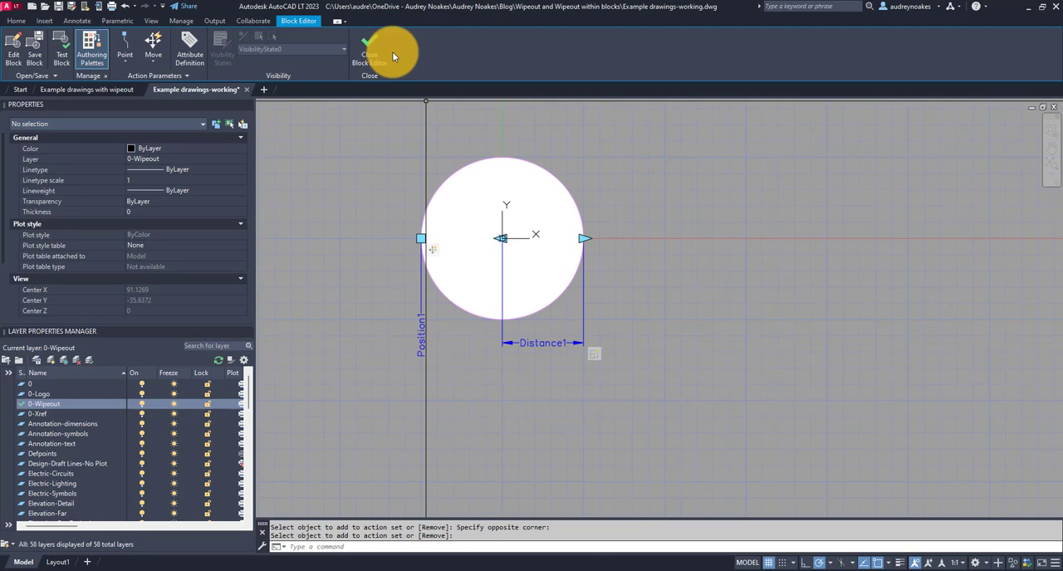
click(365, 46)
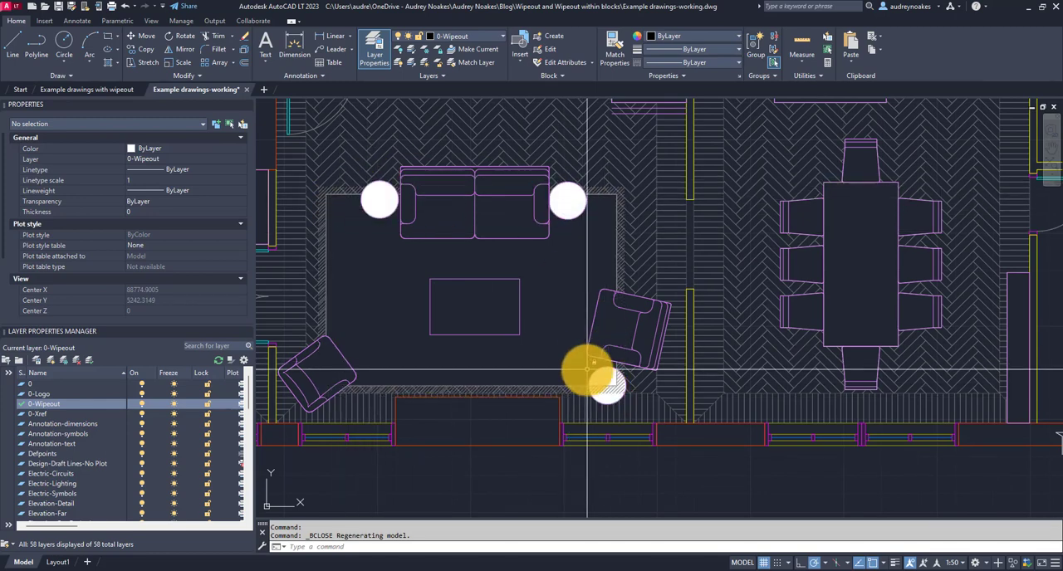
Zoom extents in model space and move to the Layout1 sheet
right_click(582, 369)
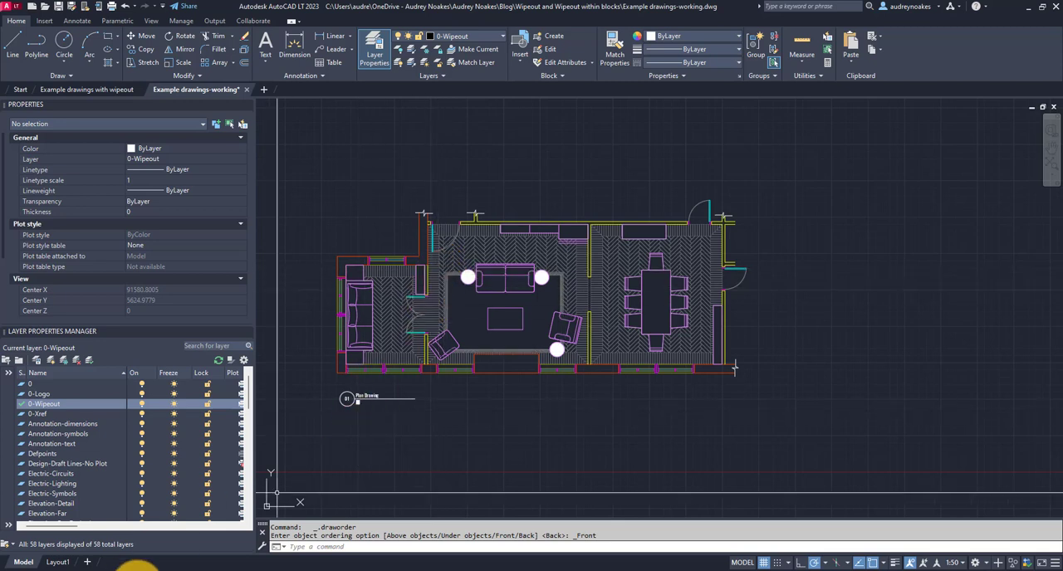
click(58, 562)
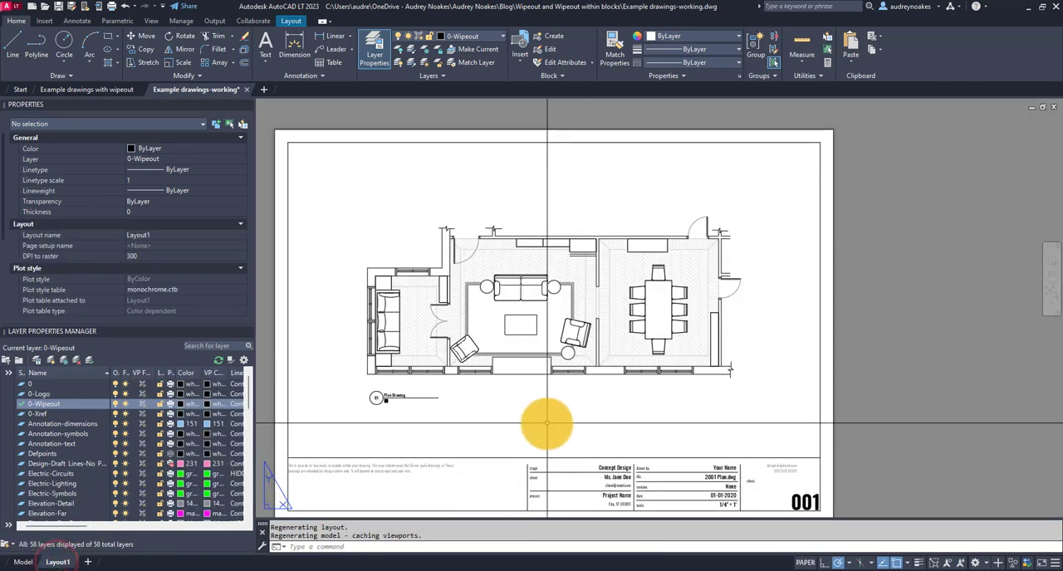
mouse_move(496, 388)
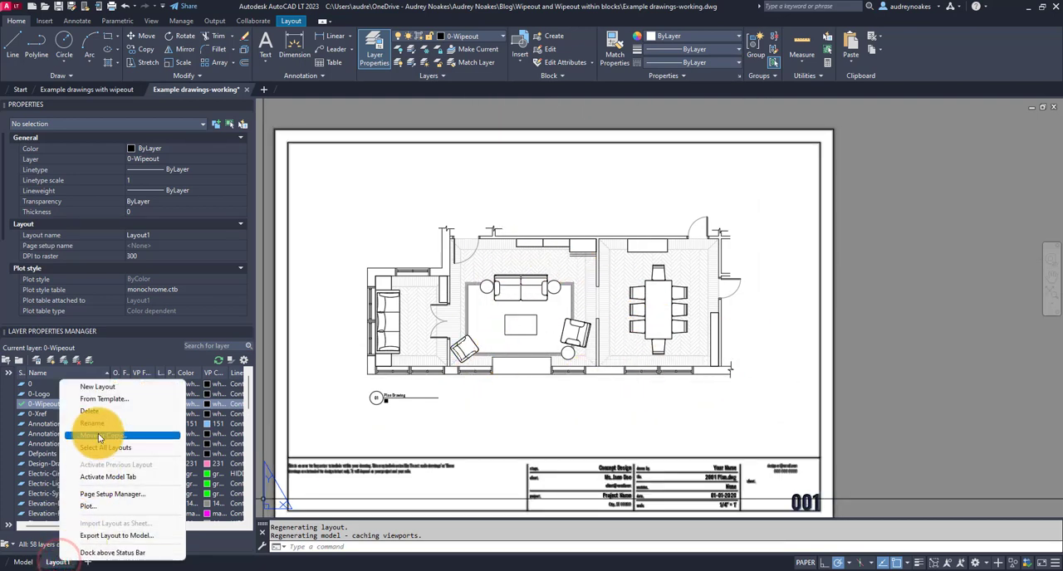
Create a copy of Layout1 and VP Freeze the Plan-Furniture layers in its viewport
click(100, 435)
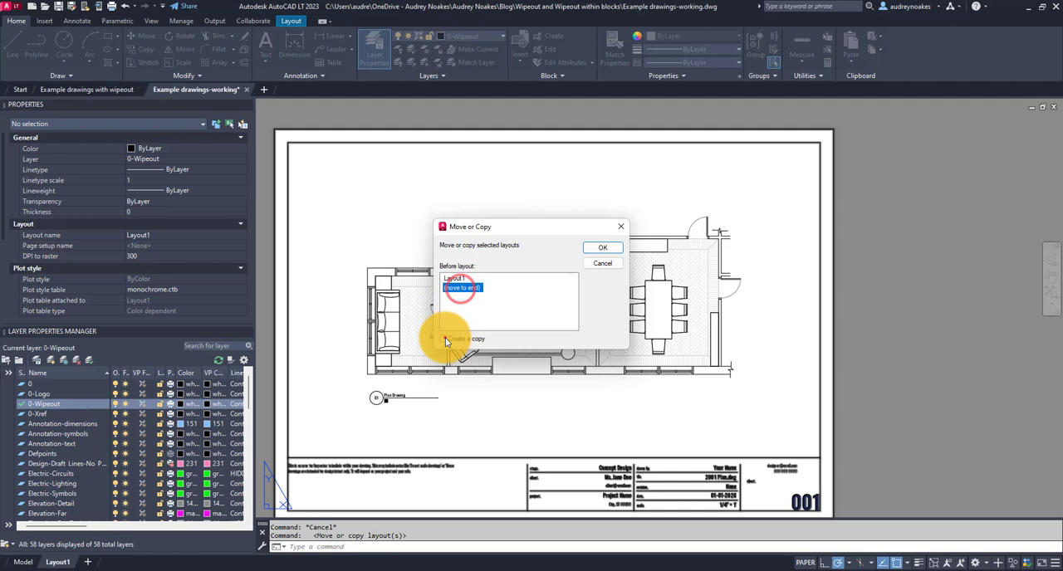
click(602, 263)
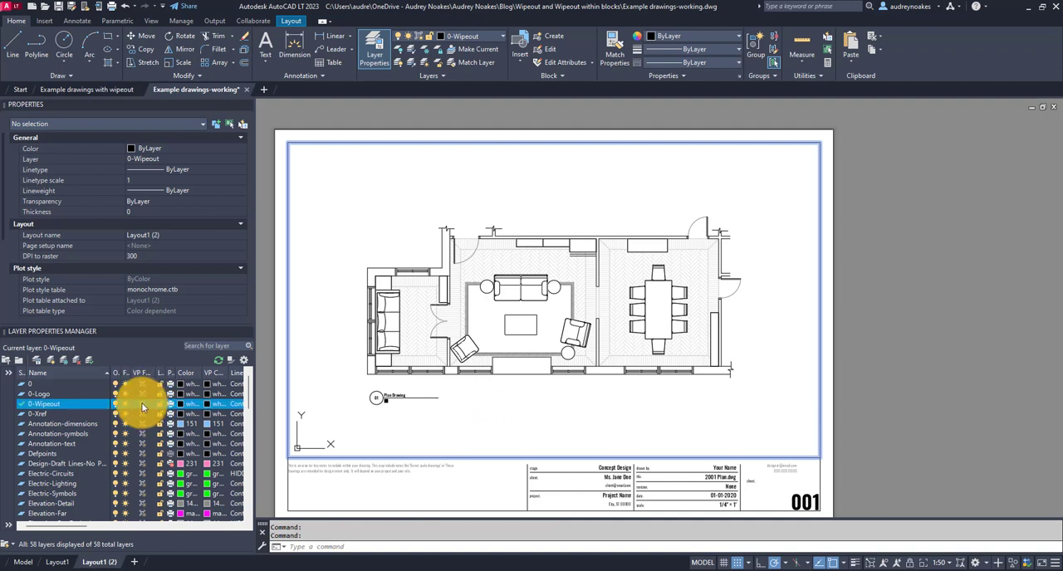
scroll(down, 3)
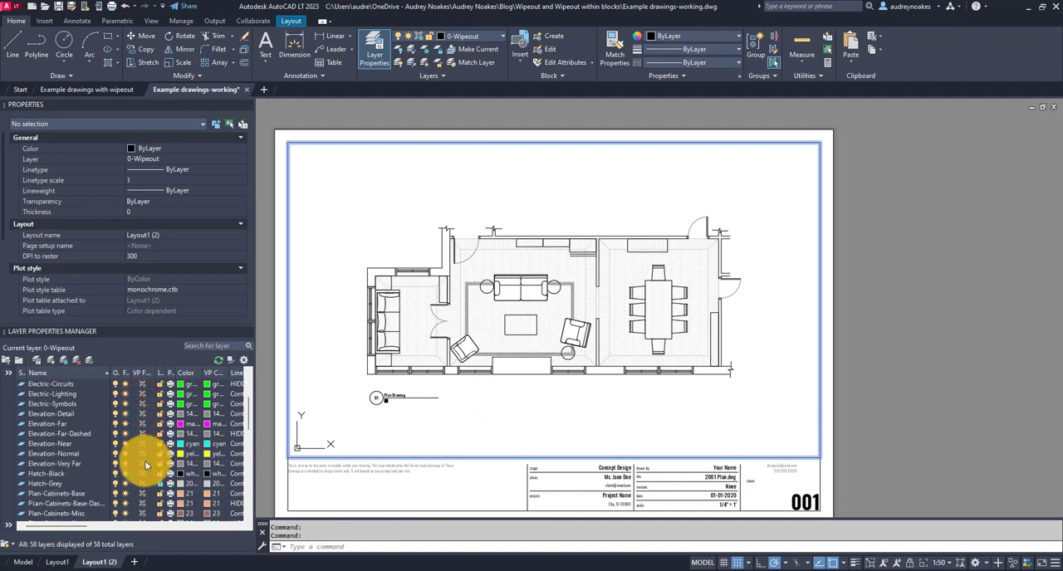
scroll(down, 3)
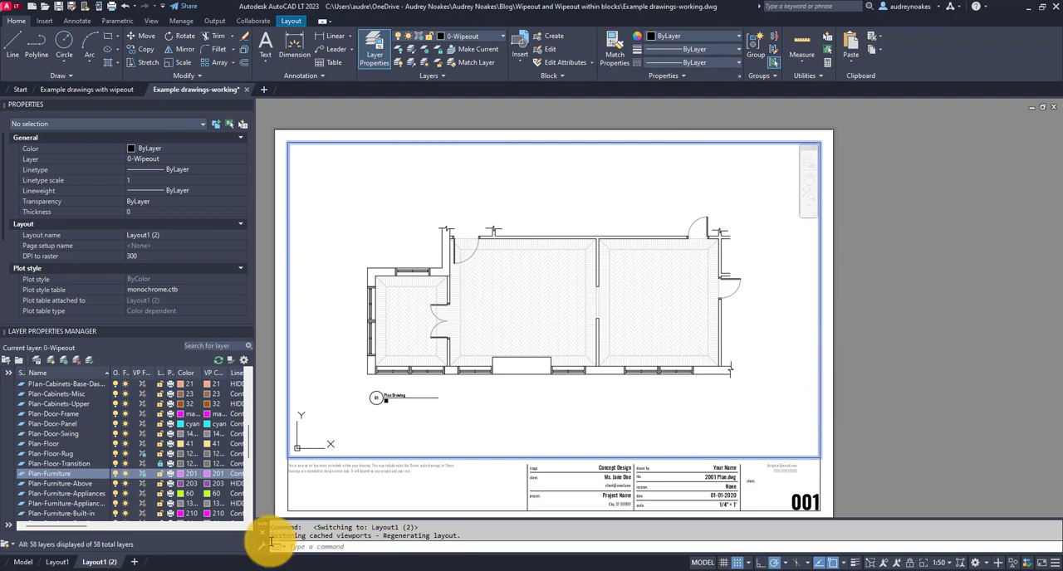
Return to the original Layout1 and start the WIPEOUTFRAME setting at the command line
click(55, 567)
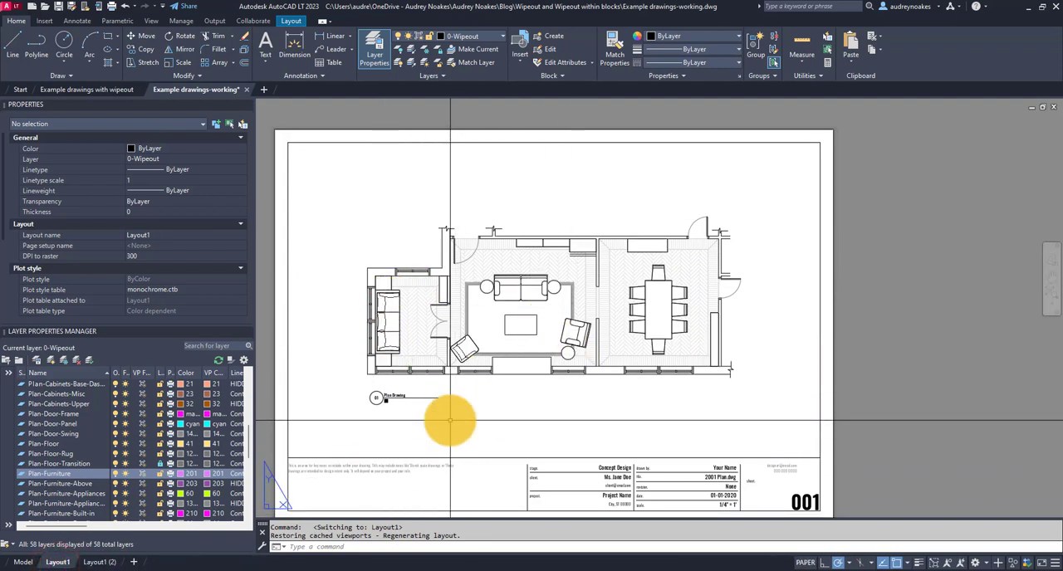
mouse_move(497, 421)
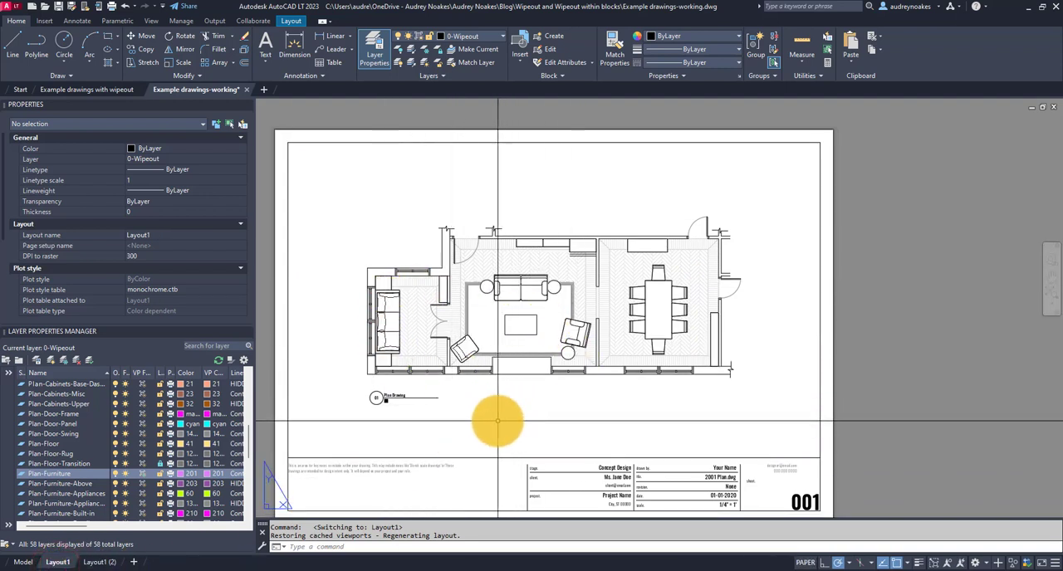
mouse_move(427, 421)
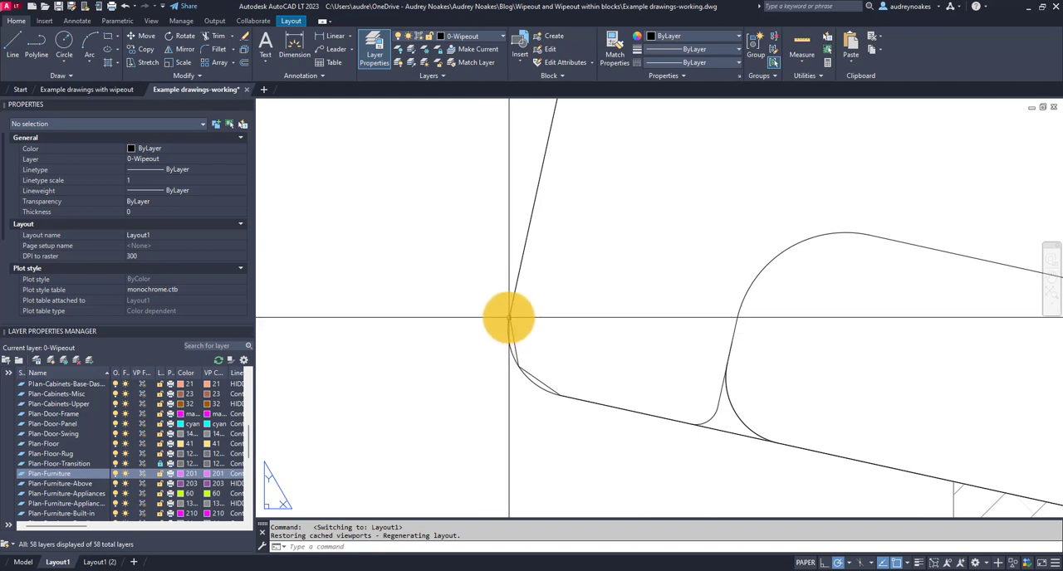
mouse_move(515, 322)
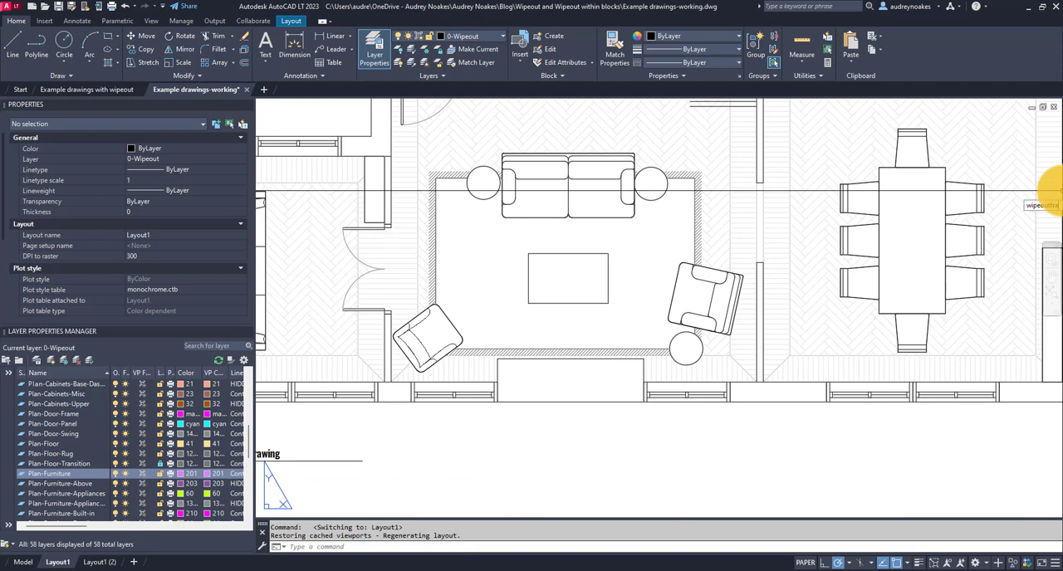
text(WIPEOUTFRAME Enter new value for WIPEOUTFRAME <1>:)
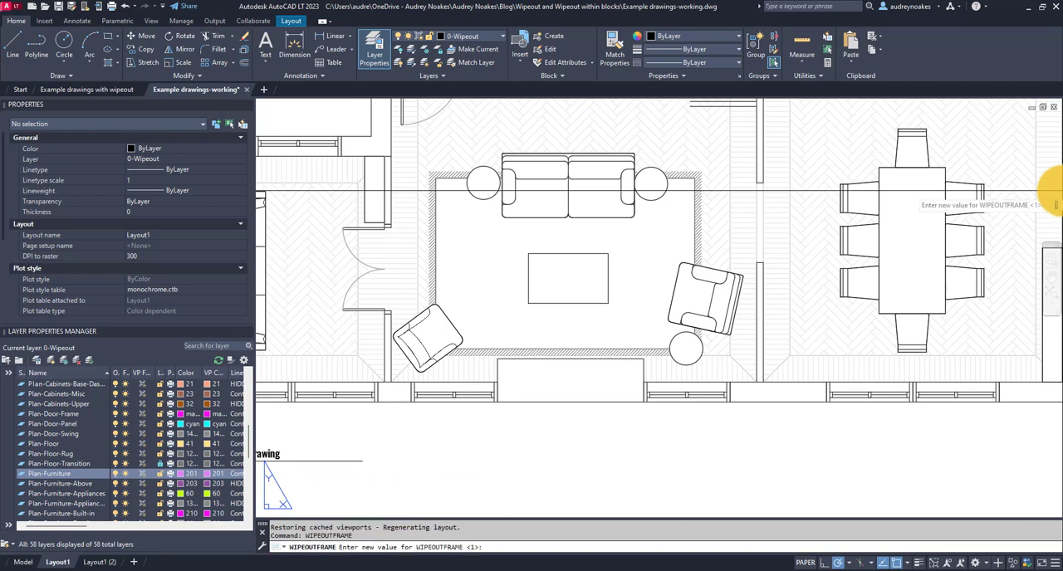